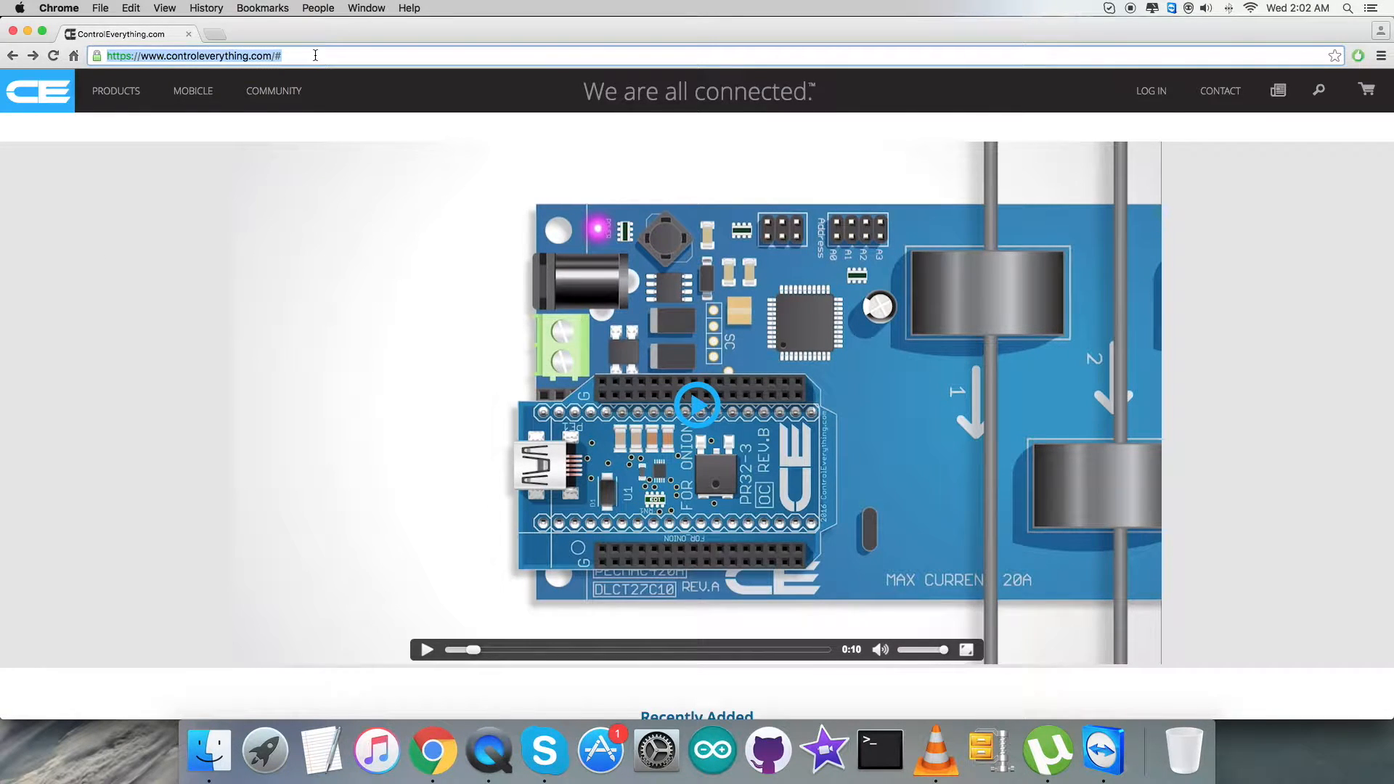
Step: Search the ControlEverything.com store for 'PCA9536'
text(PCA9536)
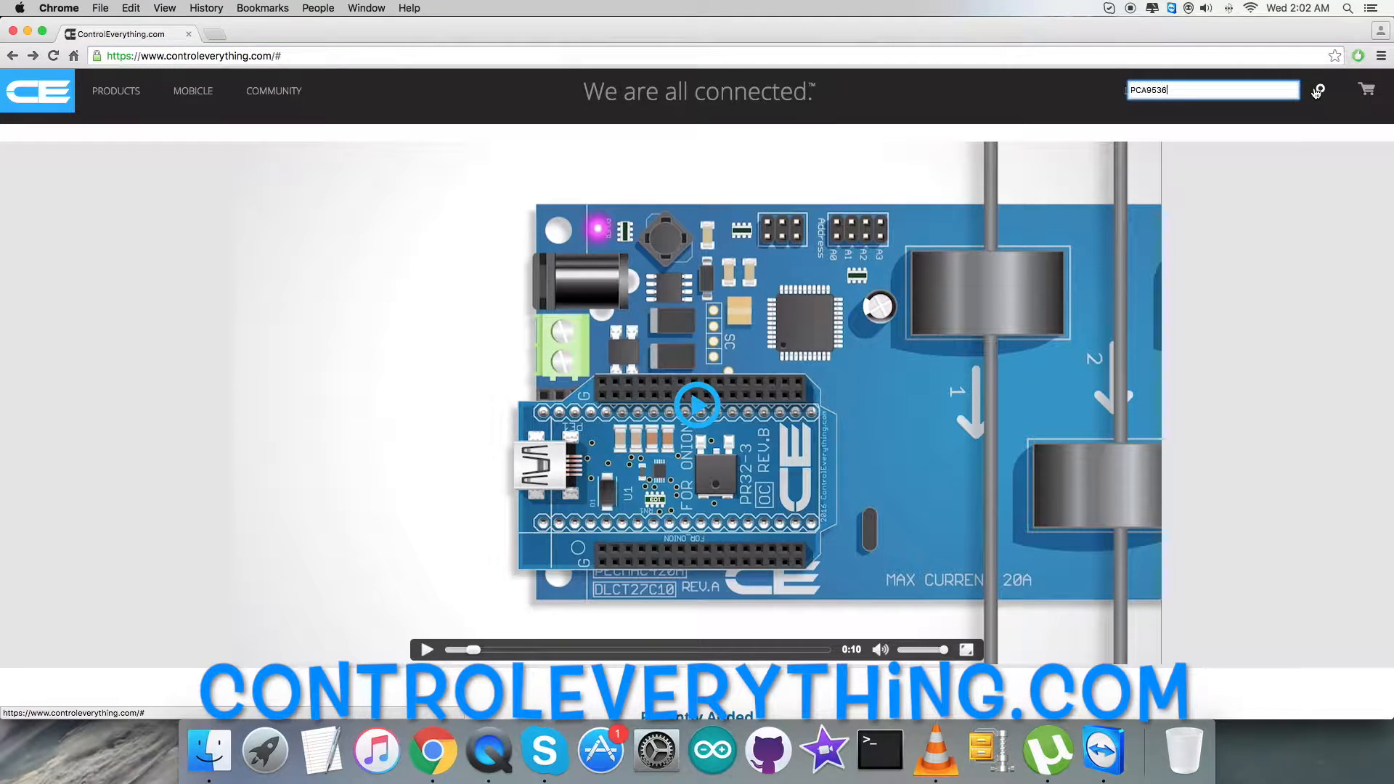
click(1318, 89)
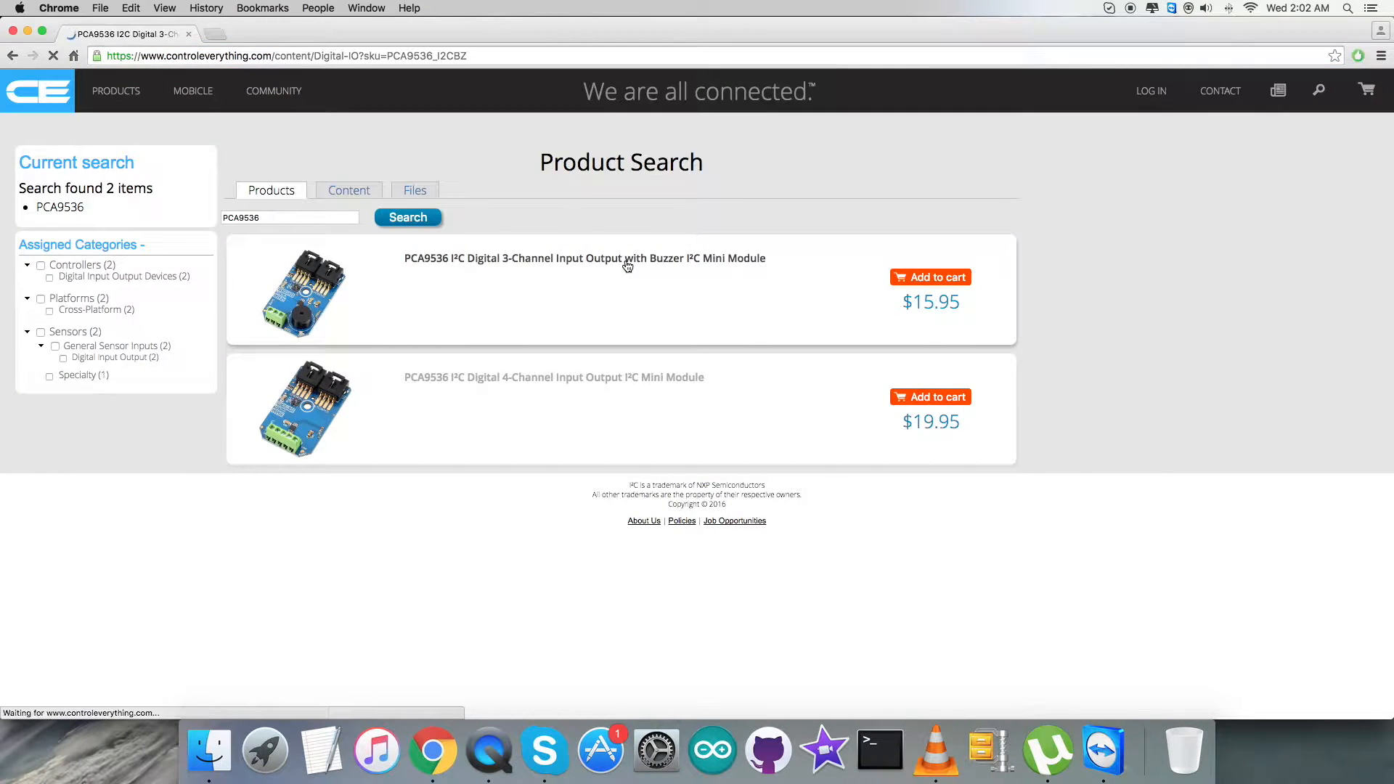
Step: Open the 'PCA9536 I²C Digital 3-Channel Input Output with Buzzer' search result
click(627, 258)
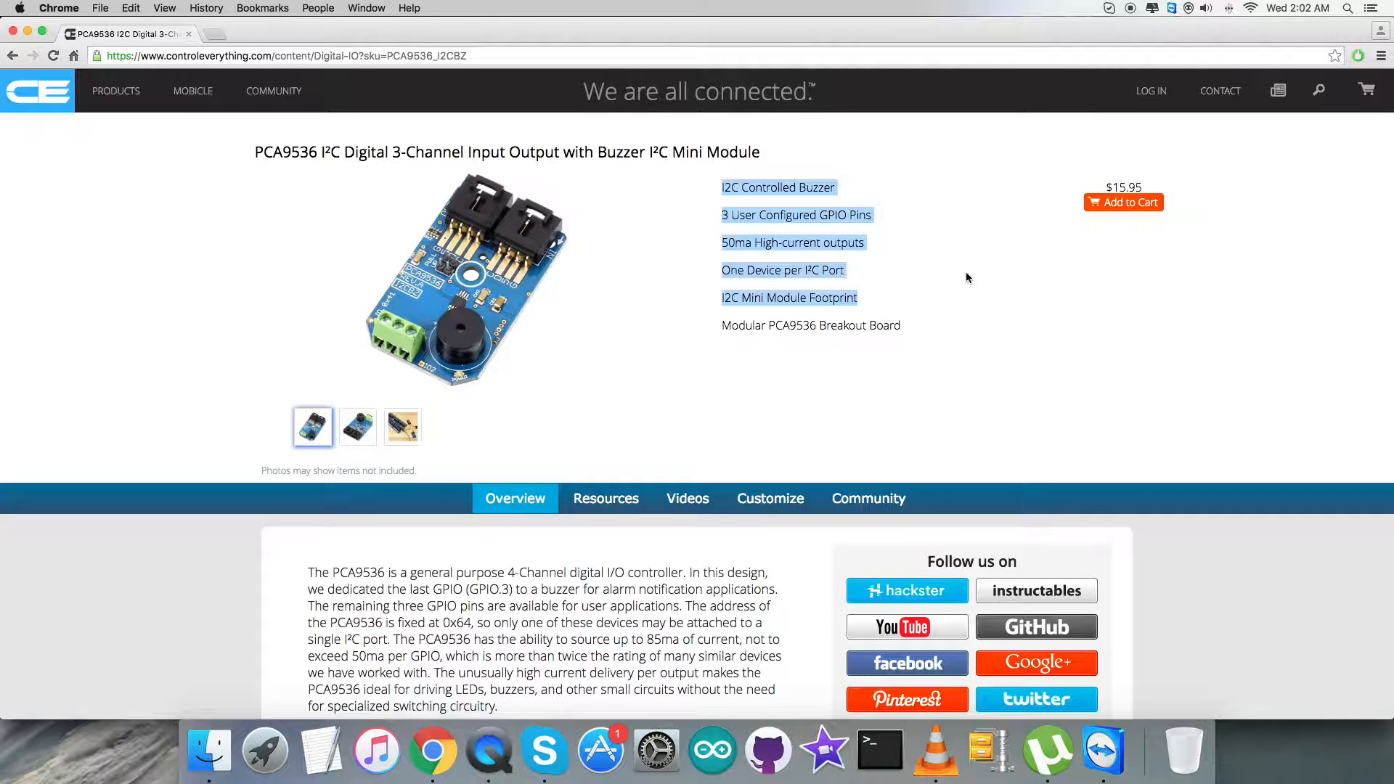
mouse_move(1137, 223)
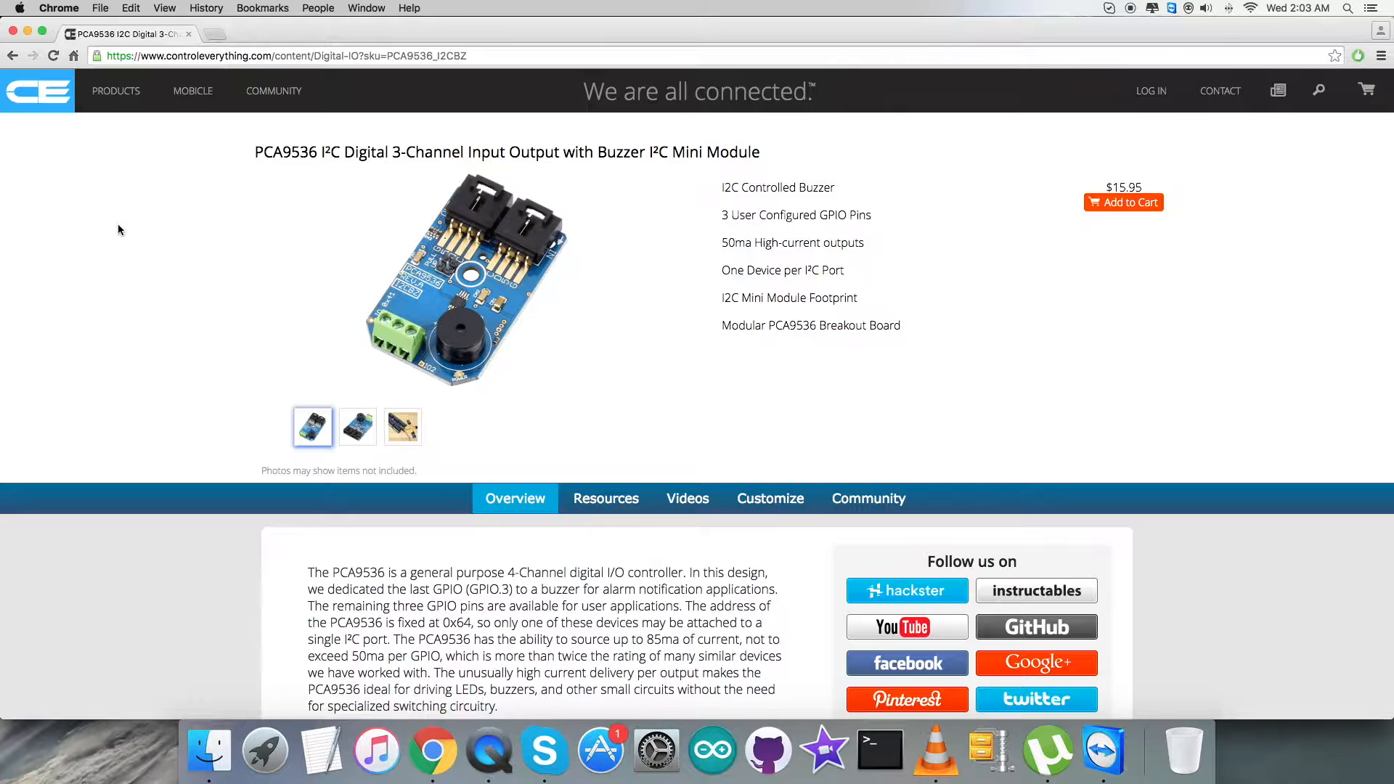
mouse_move(608, 506)
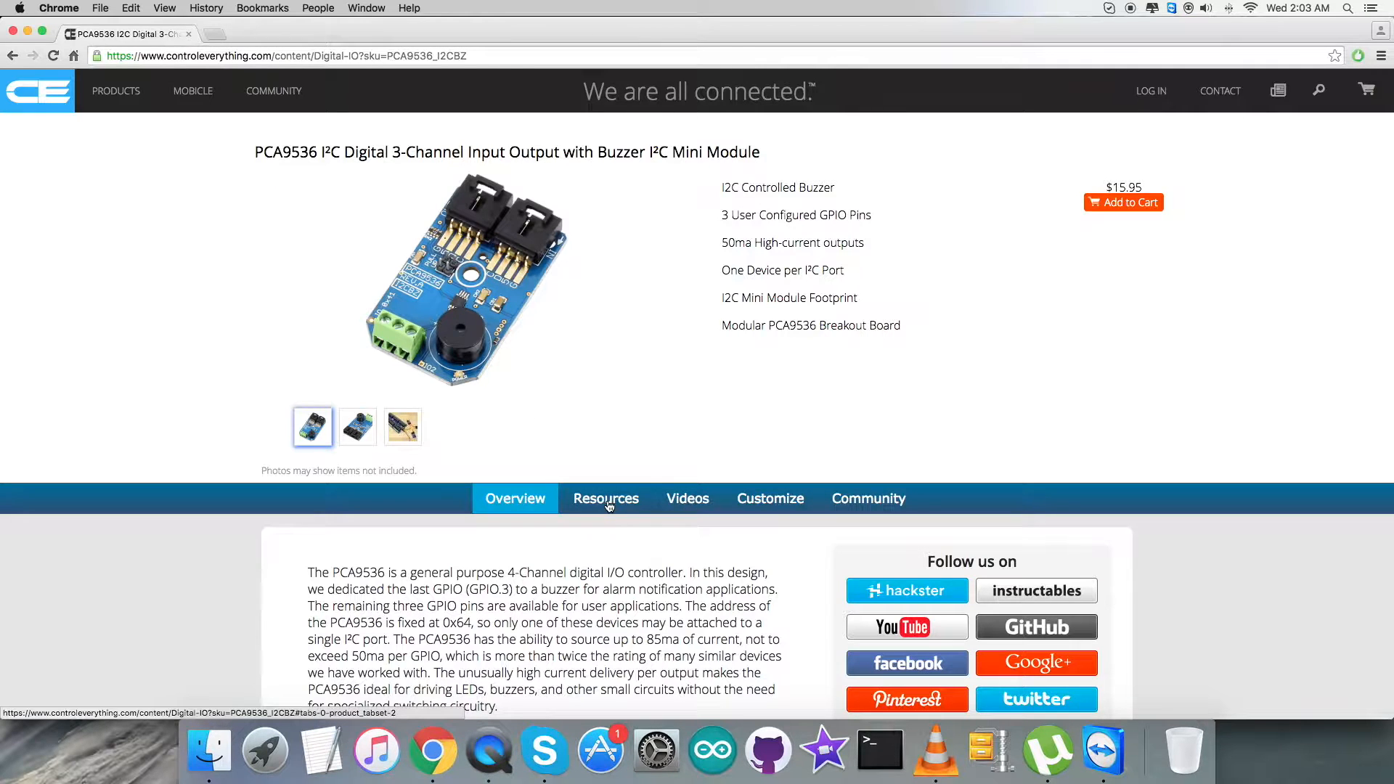
Step: Show the product's Resources and open the PCA9536 Arduino code sample link
click(605, 498)
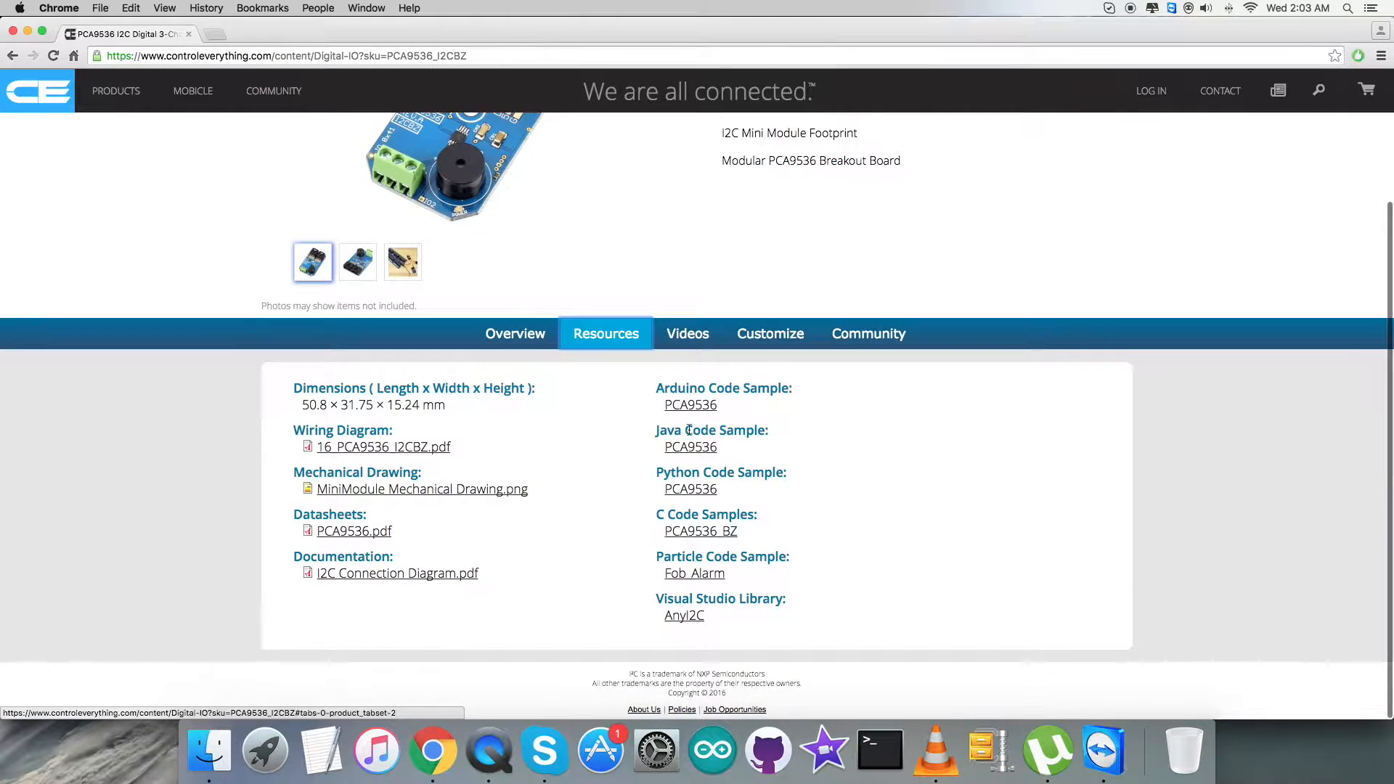
click(691, 405)
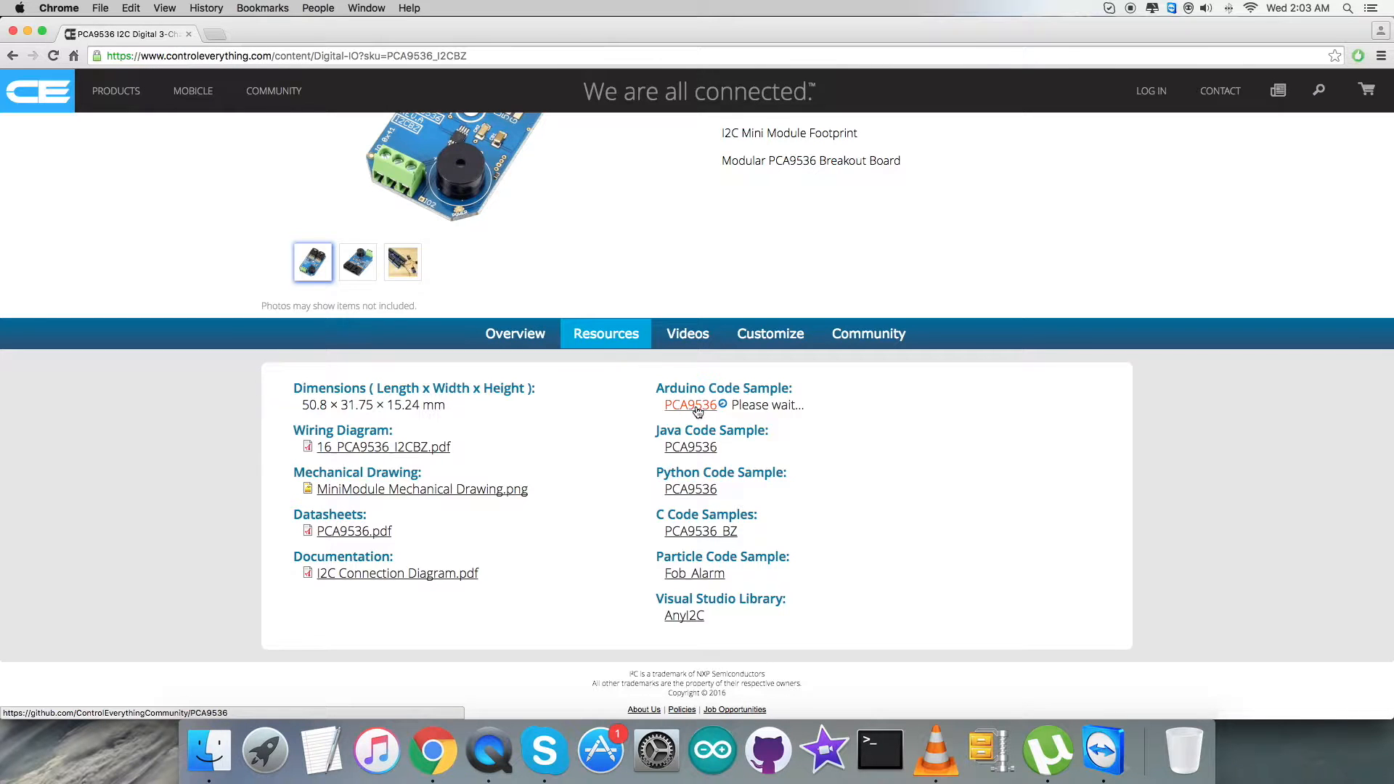
click(690, 405)
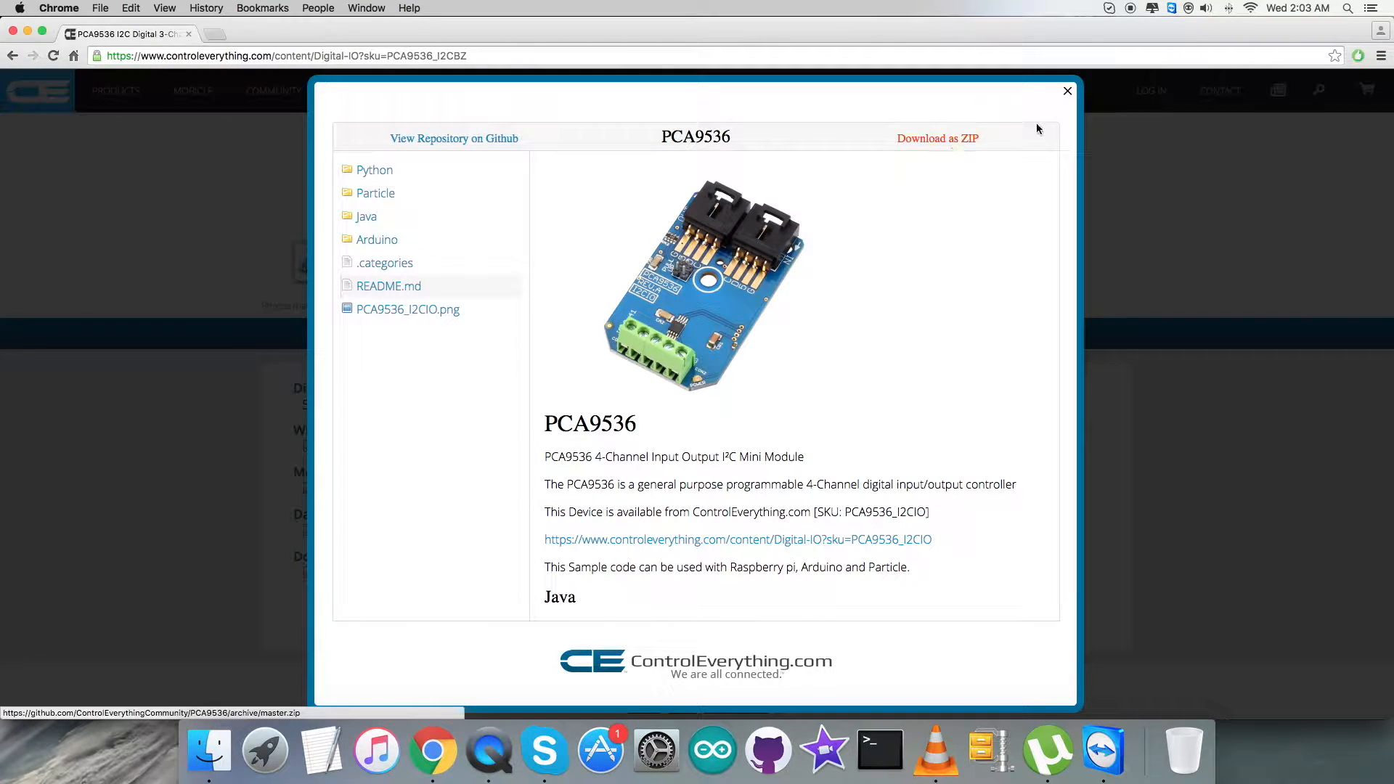
click(1068, 91)
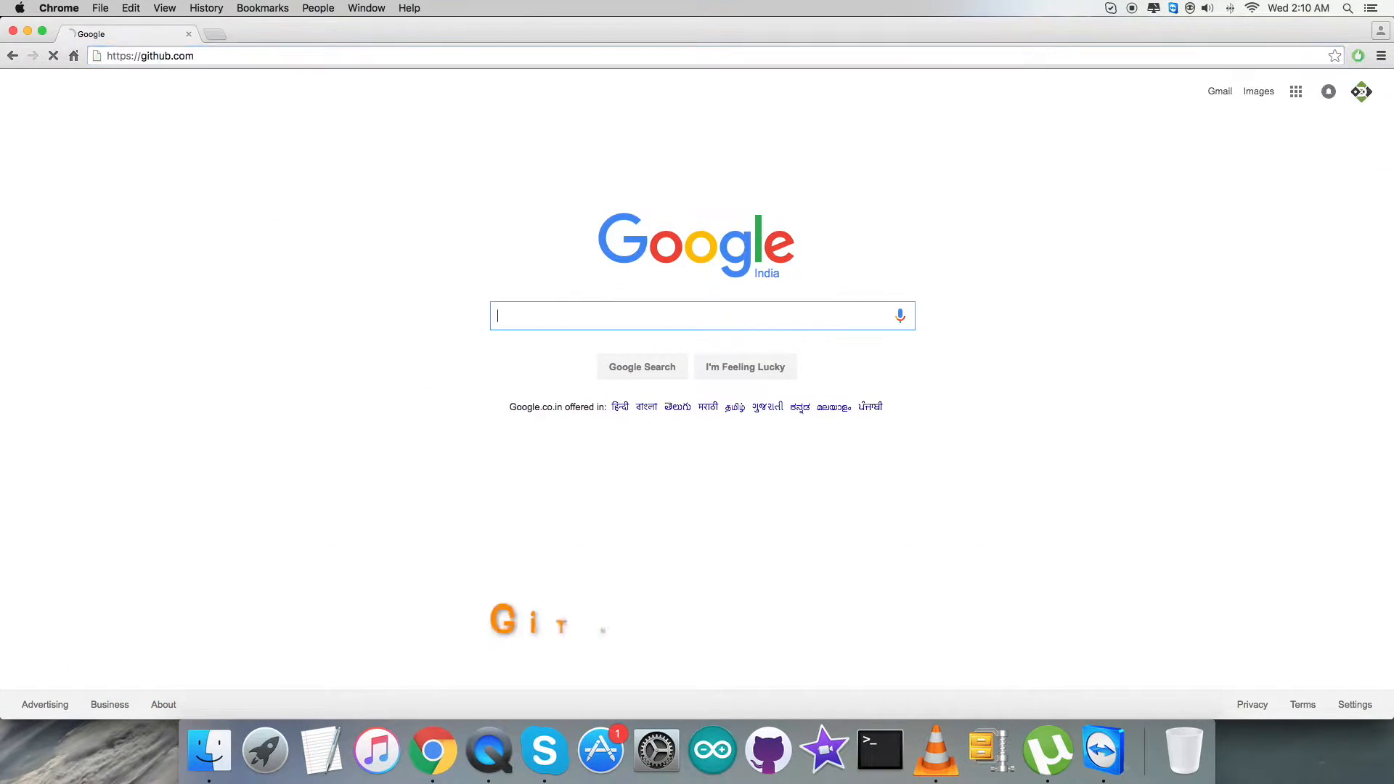
Step: Filter ControlEverythingCommunity's repositories by 'PCA' and open PCA9536_BZ
key(Enter)
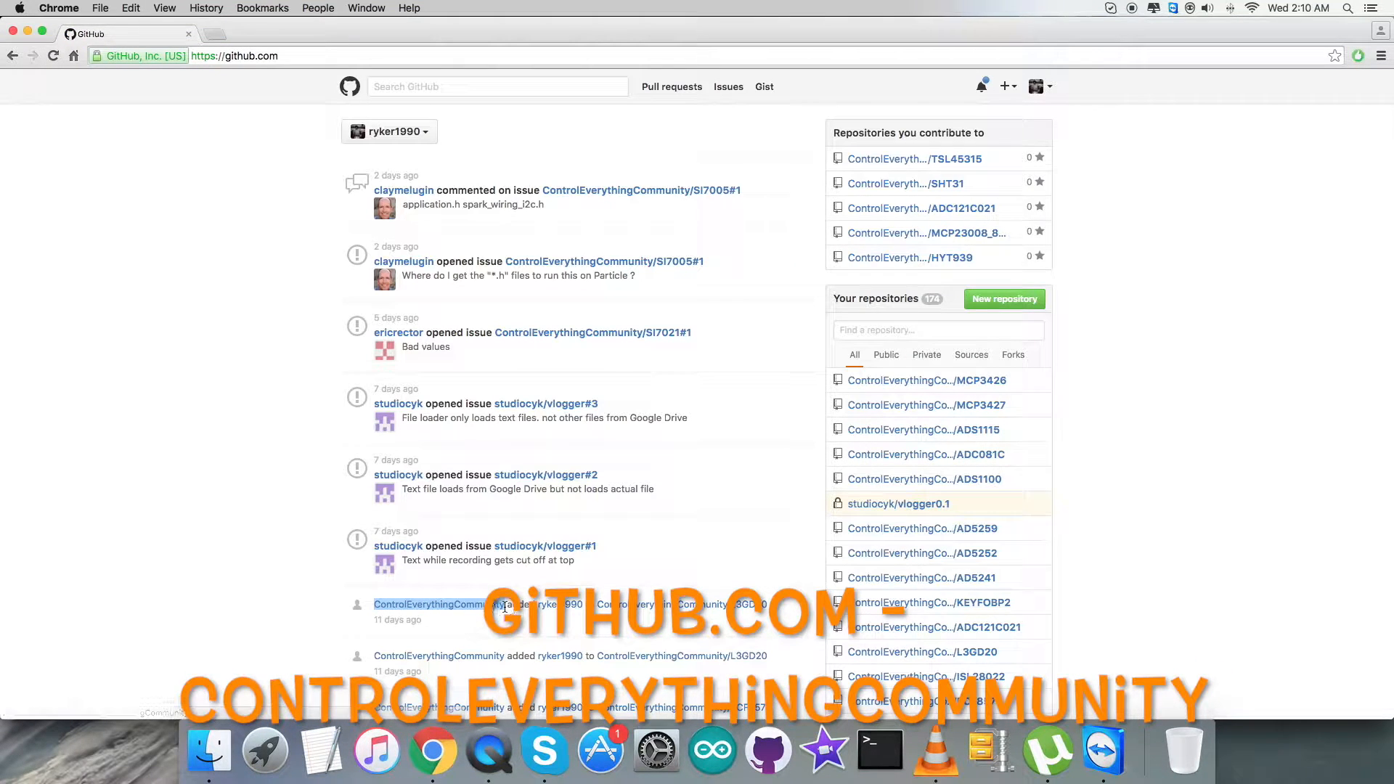
click(439, 604)
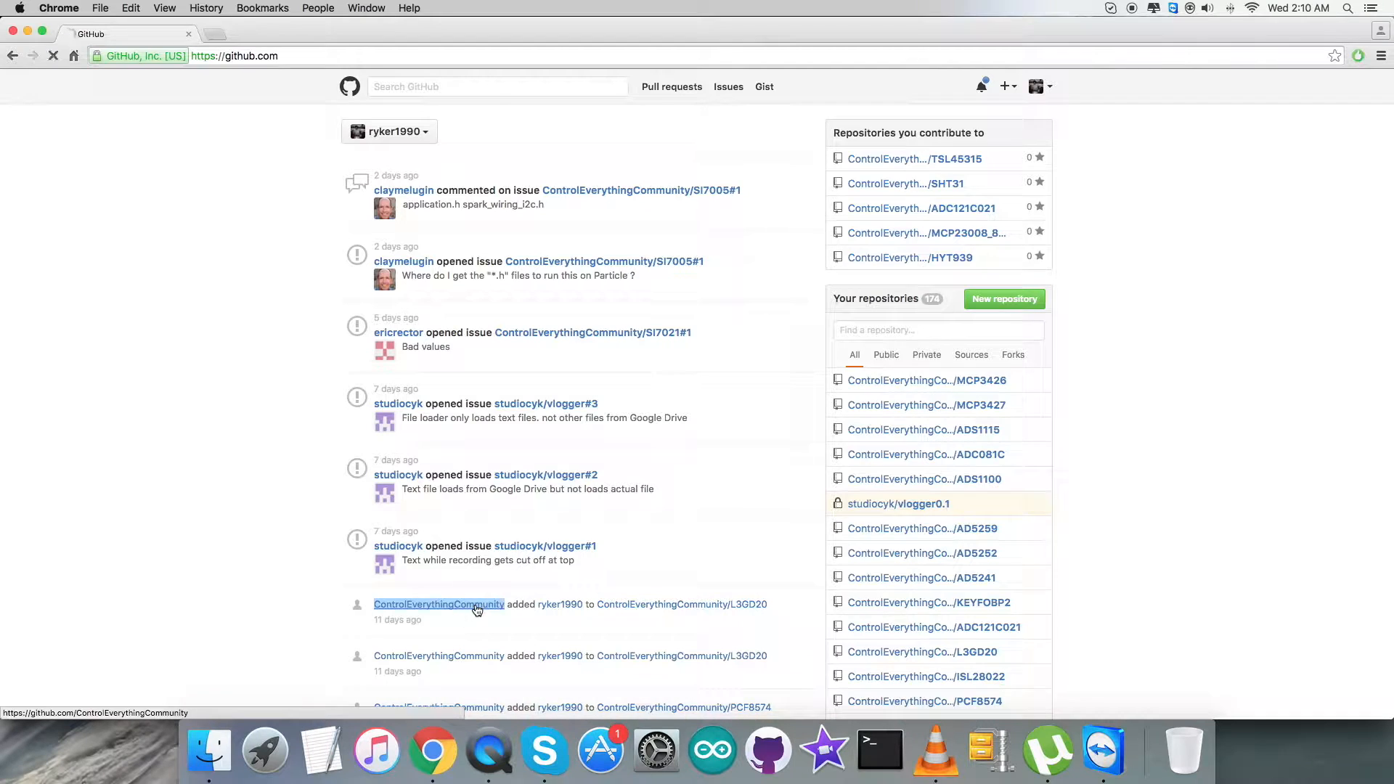
click(439, 604)
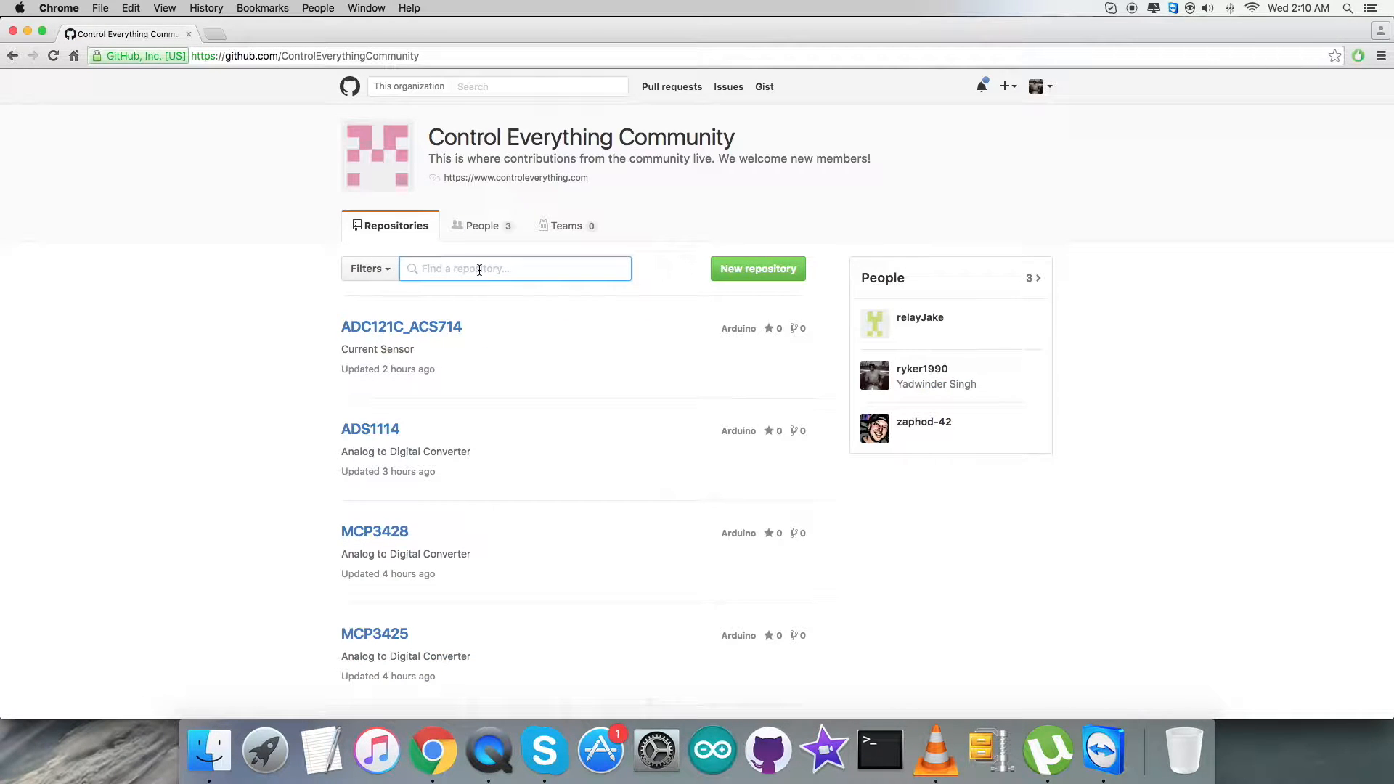
text(PCA9536)
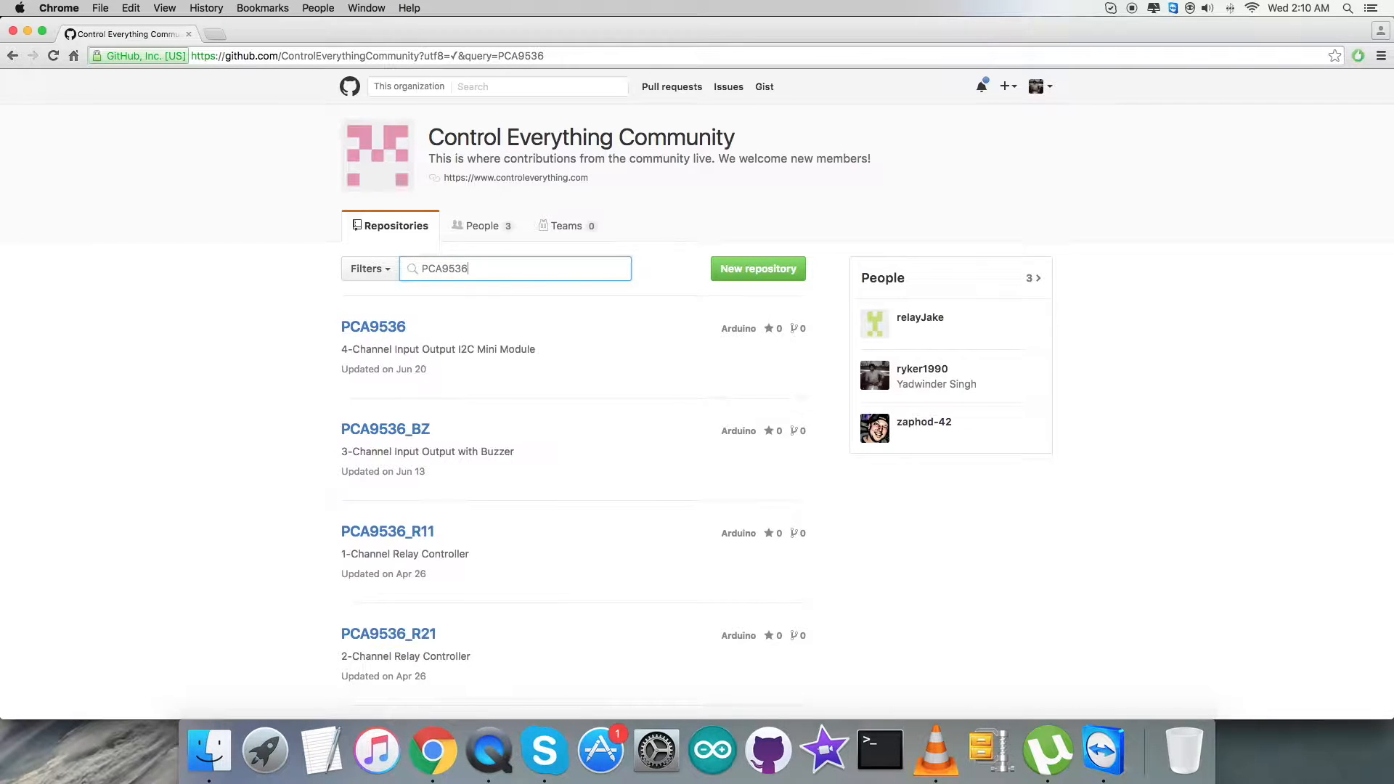
click(386, 429)
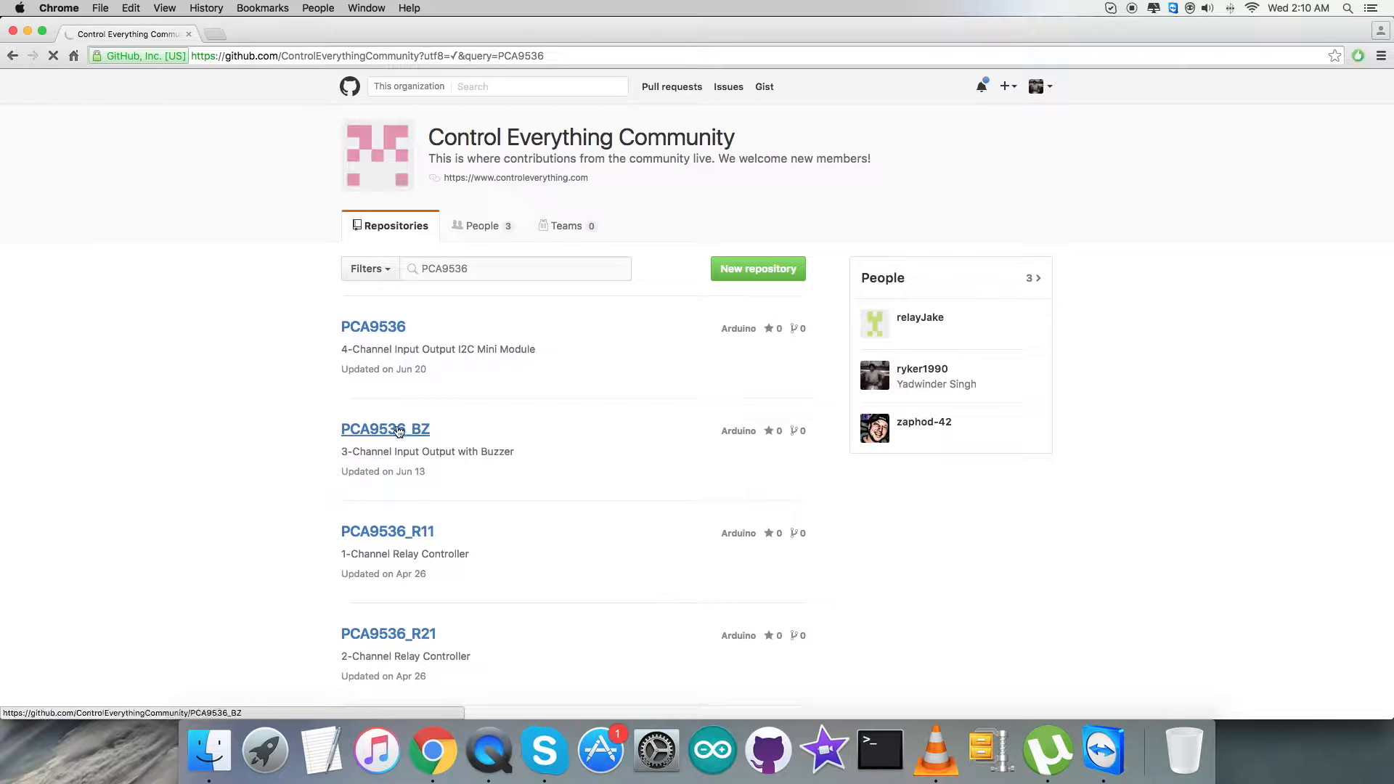
click(385, 429)
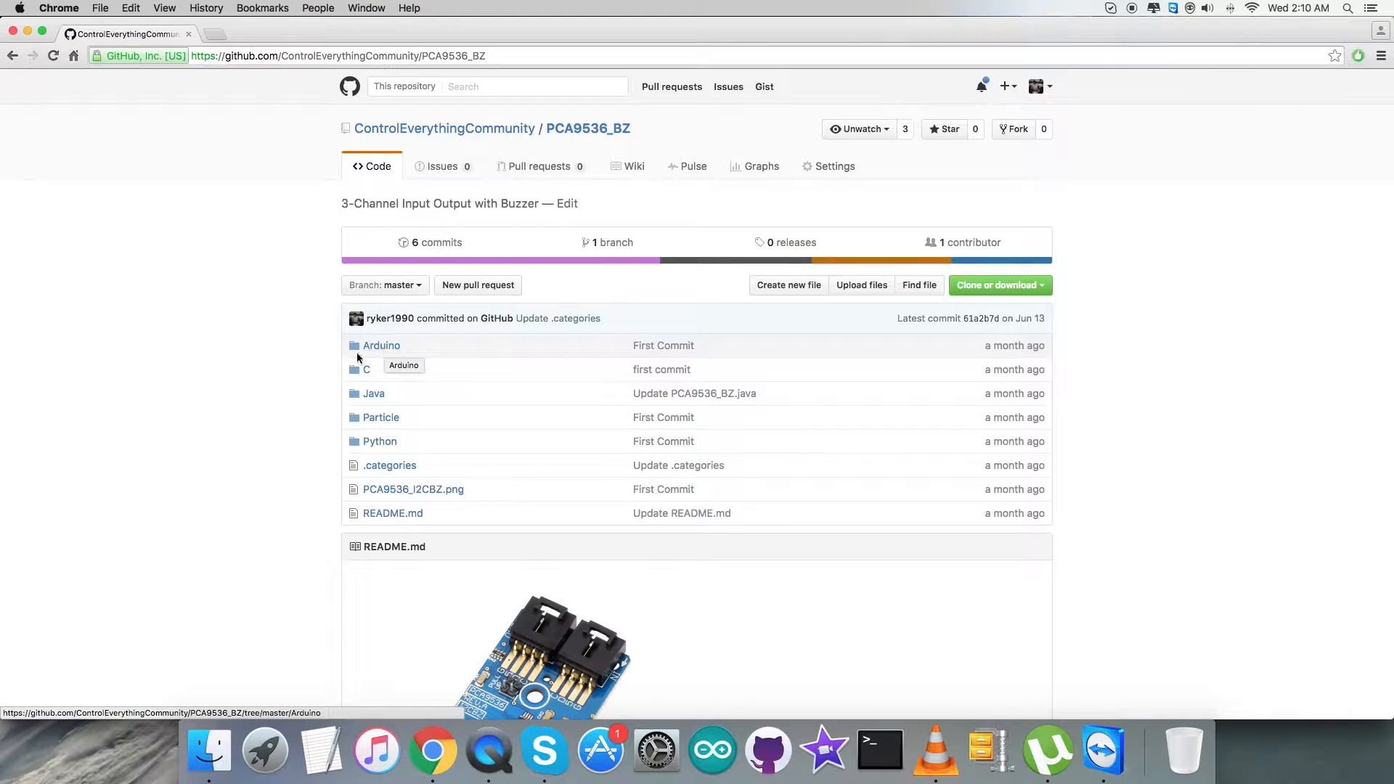
Step: Highlight the README's Arduino install sentence and right-click the arduino.cc software link
scroll(down, 3)
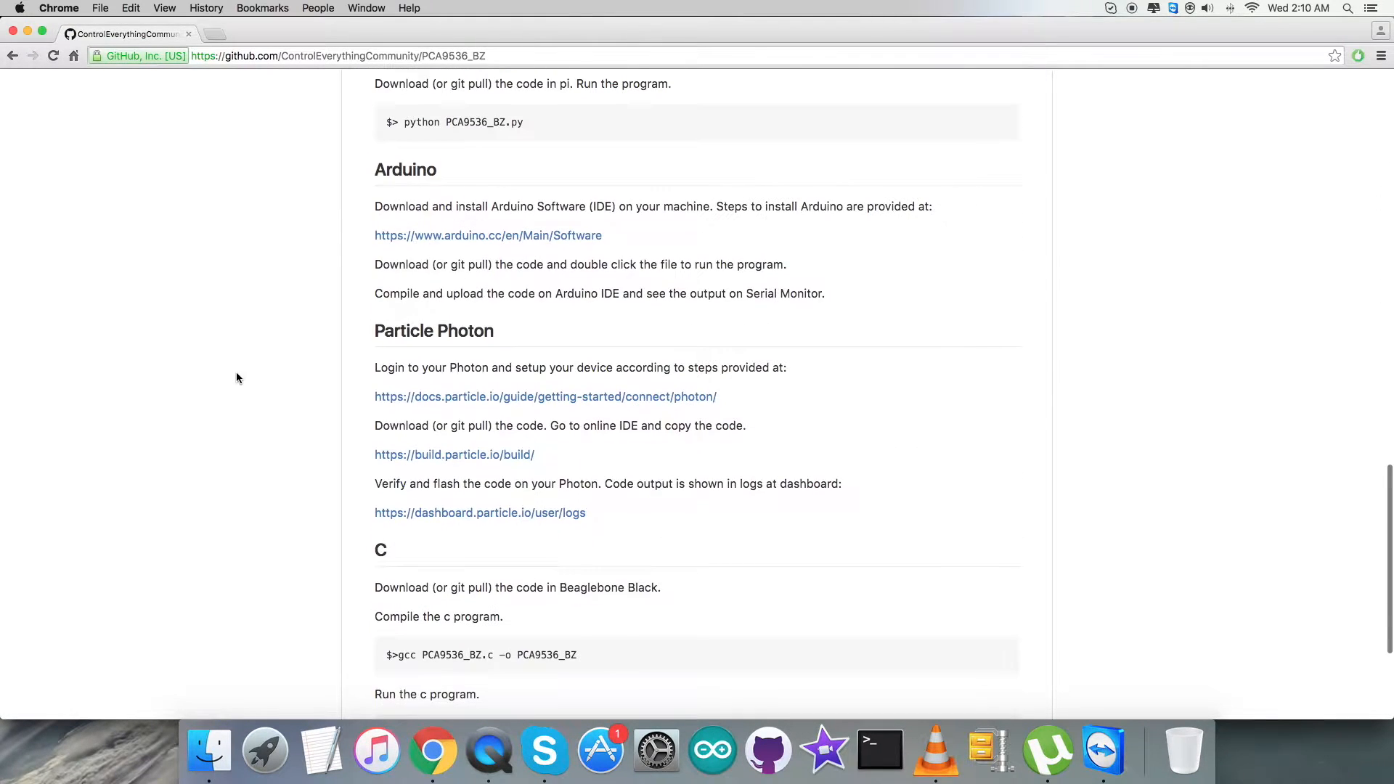
scroll(up, 3)
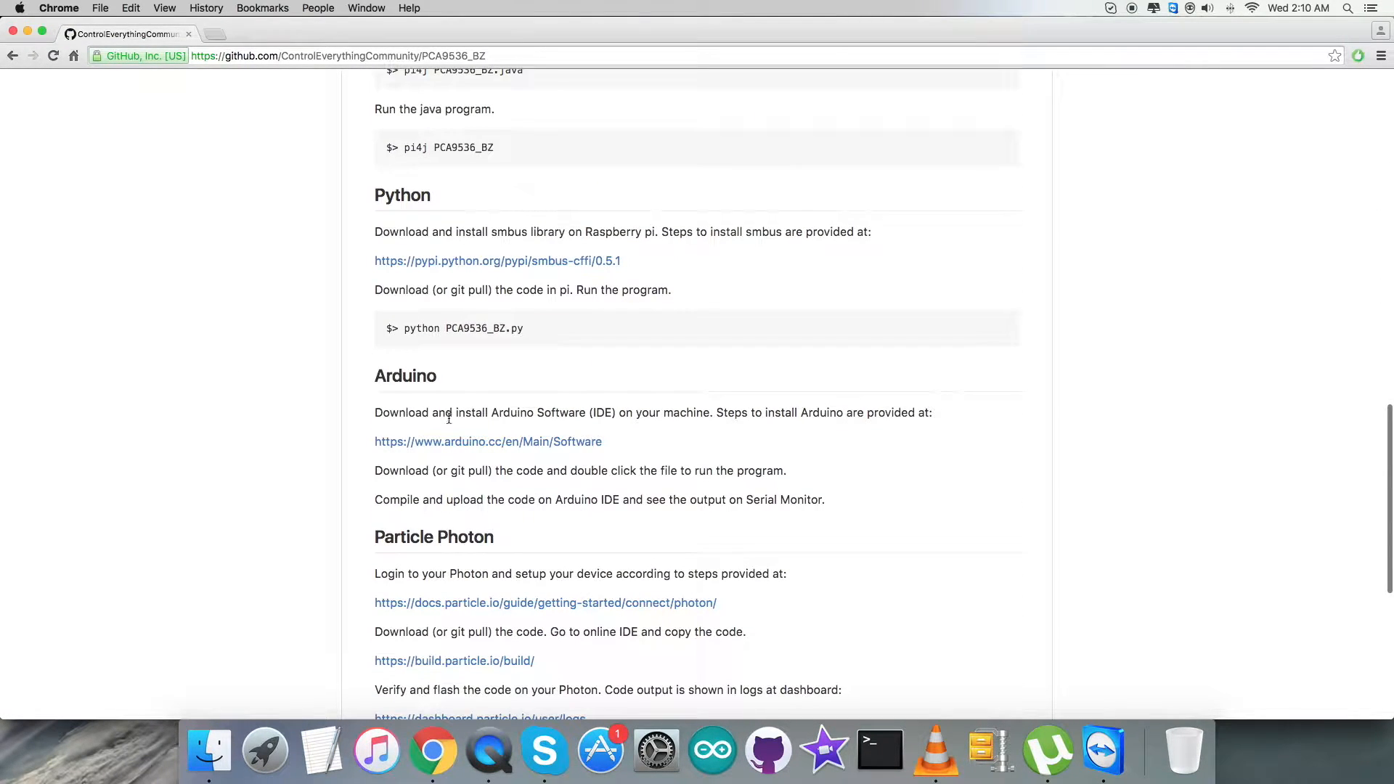
click(377, 413)
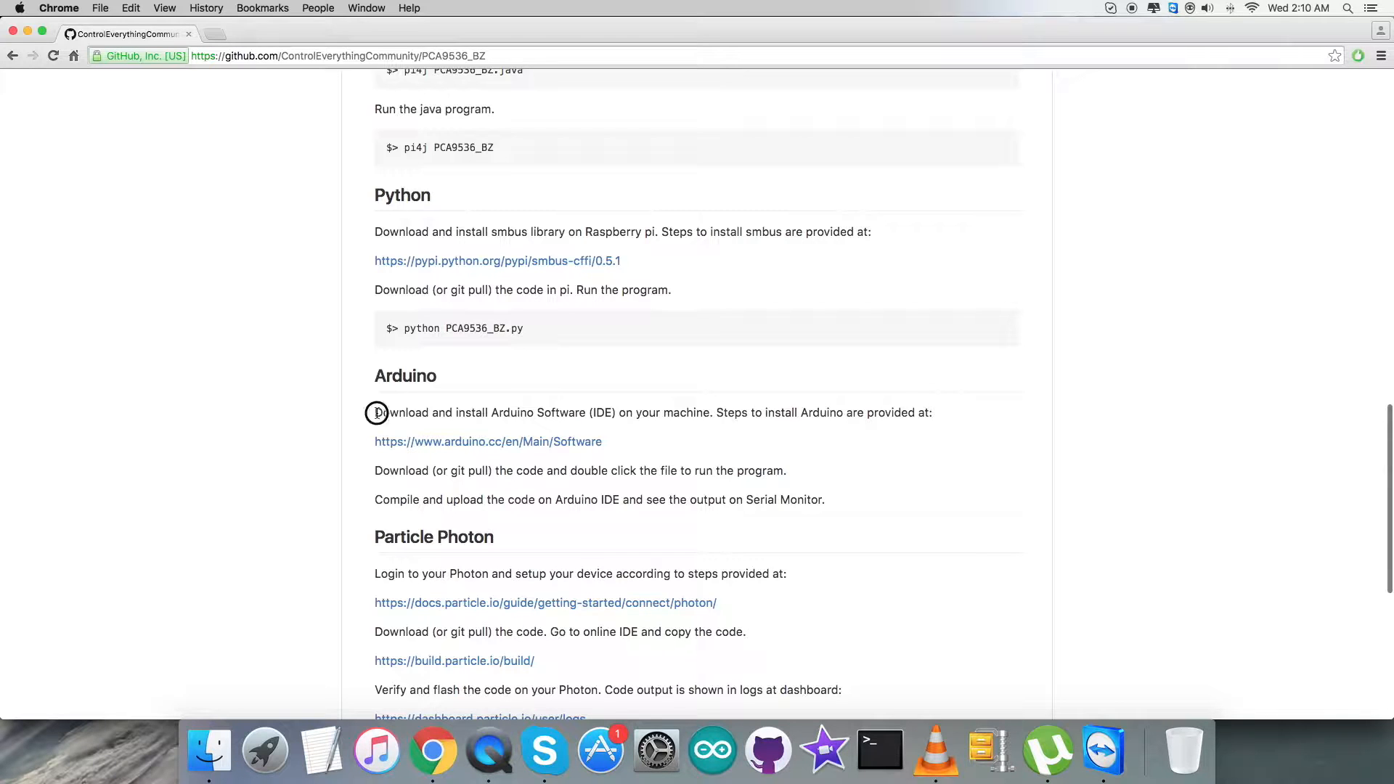
drag(375, 412, 676, 412)
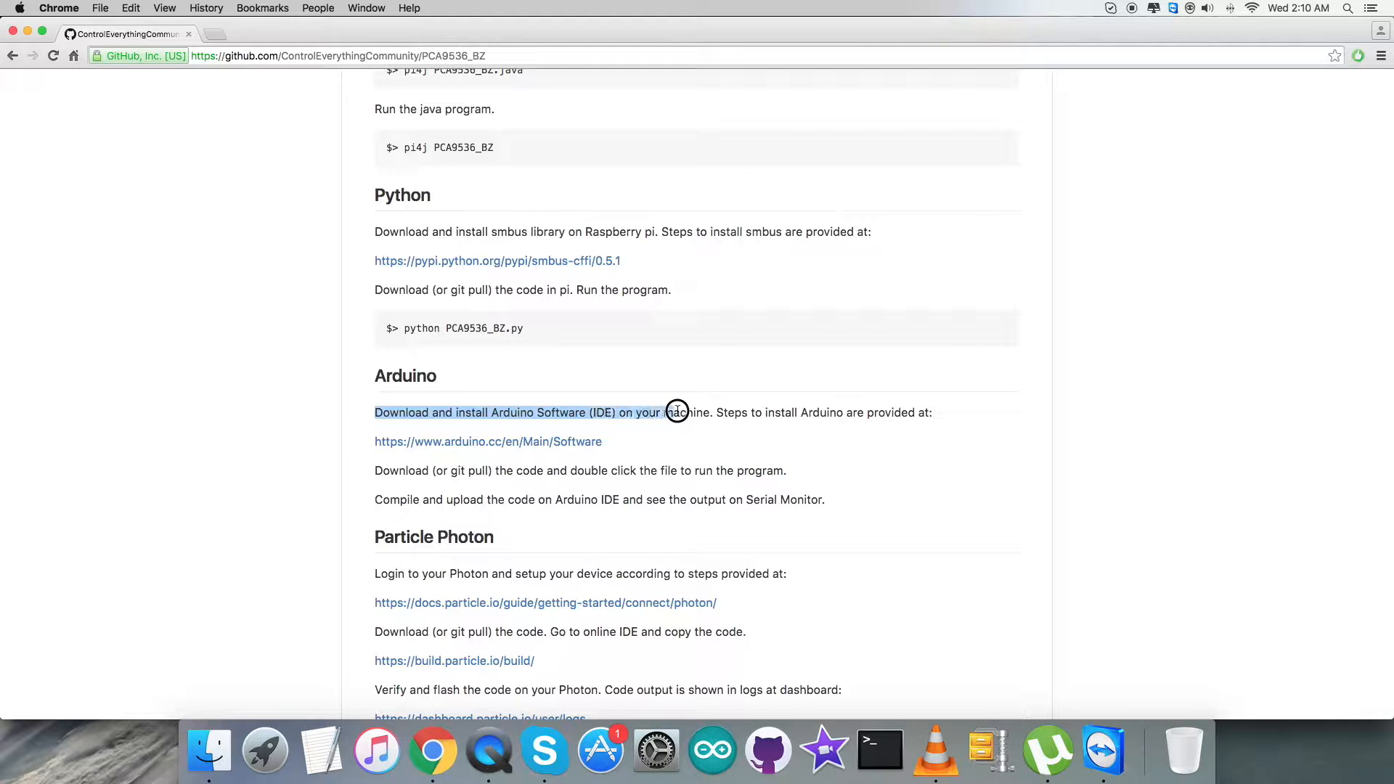
drag(676, 412, 908, 412)
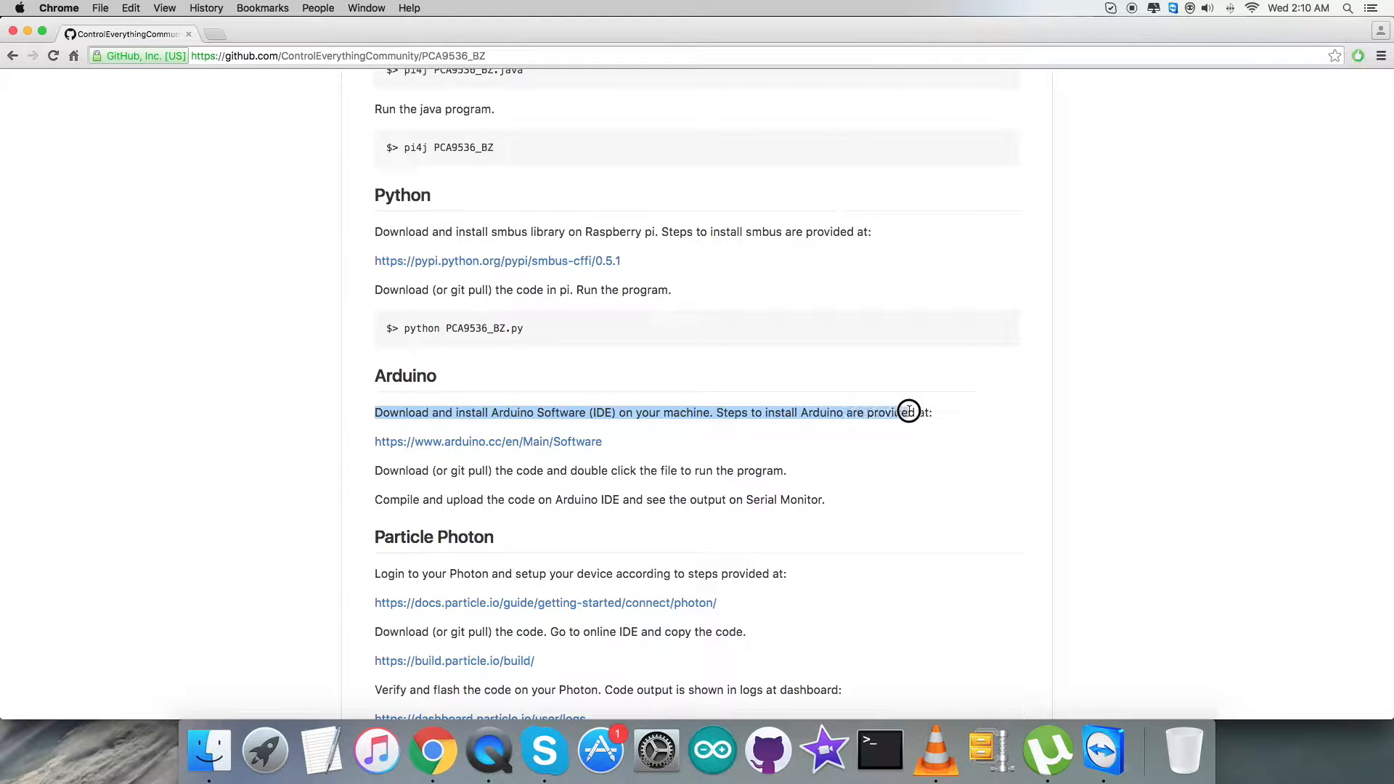
right_click(487, 442)
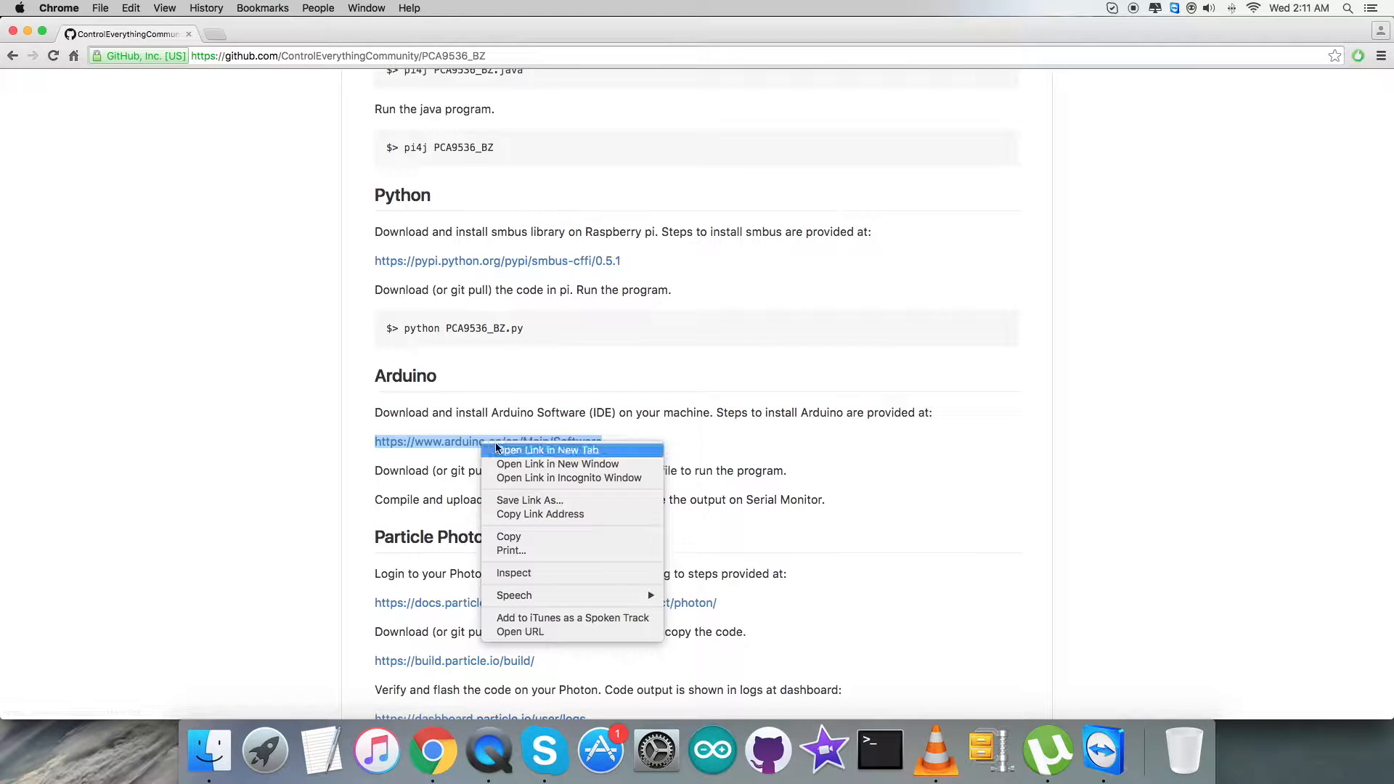
click(548, 450)
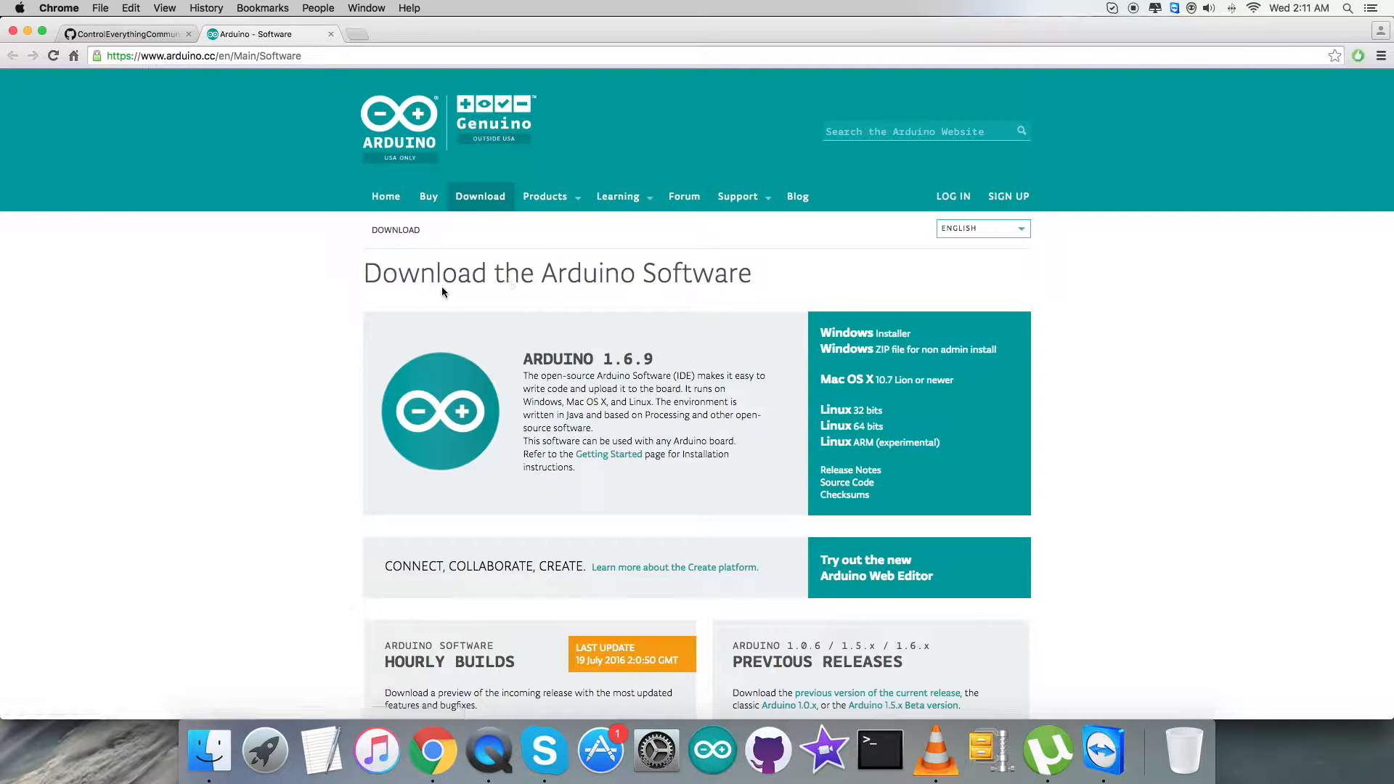
mouse_move(702, 398)
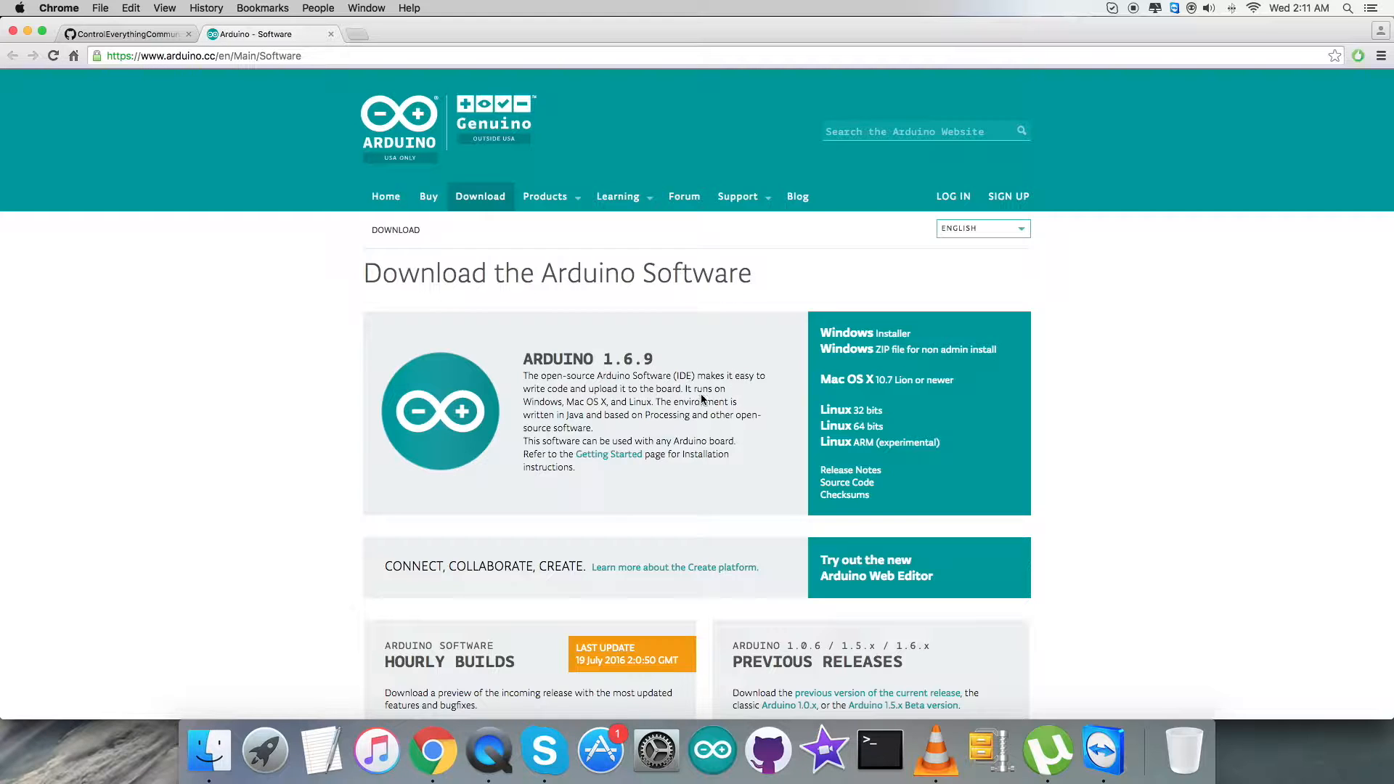
mouse_move(594, 409)
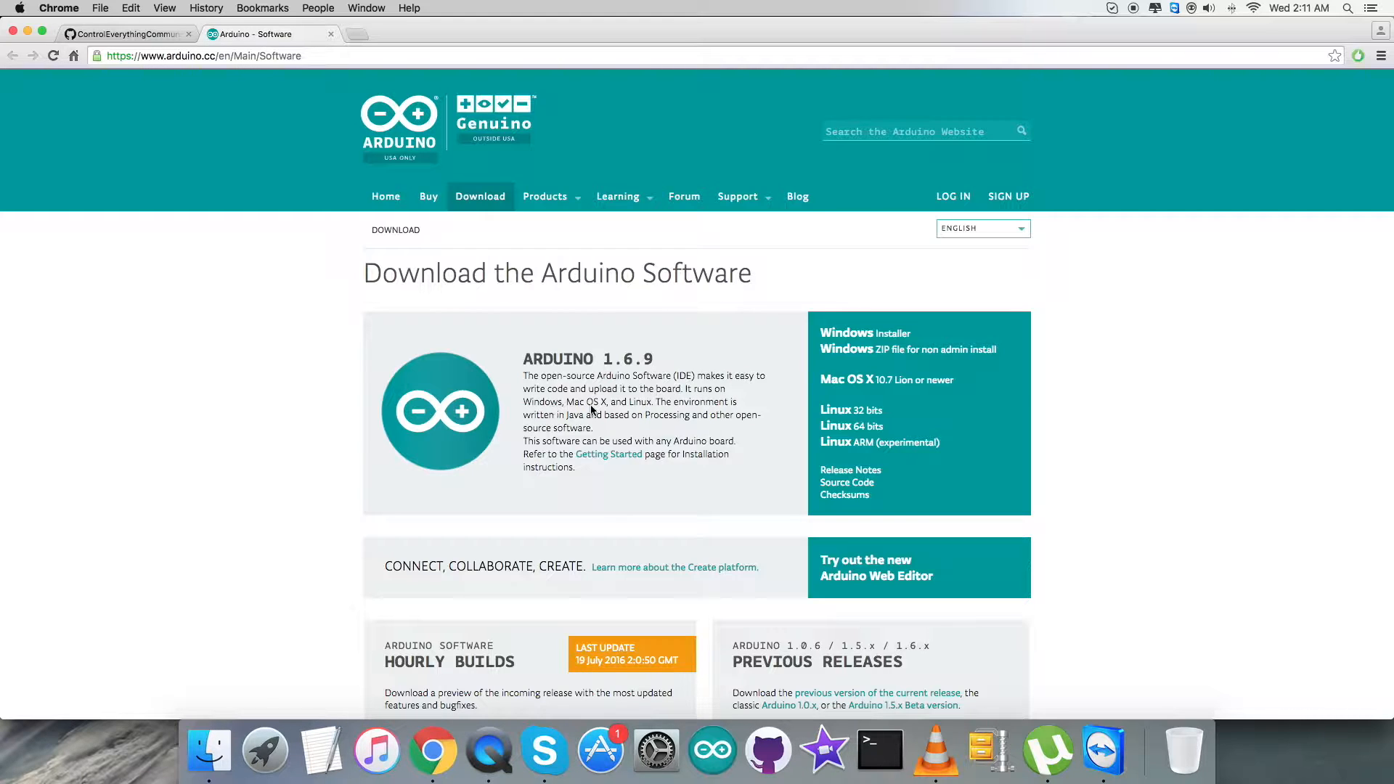
mouse_move(388, 107)
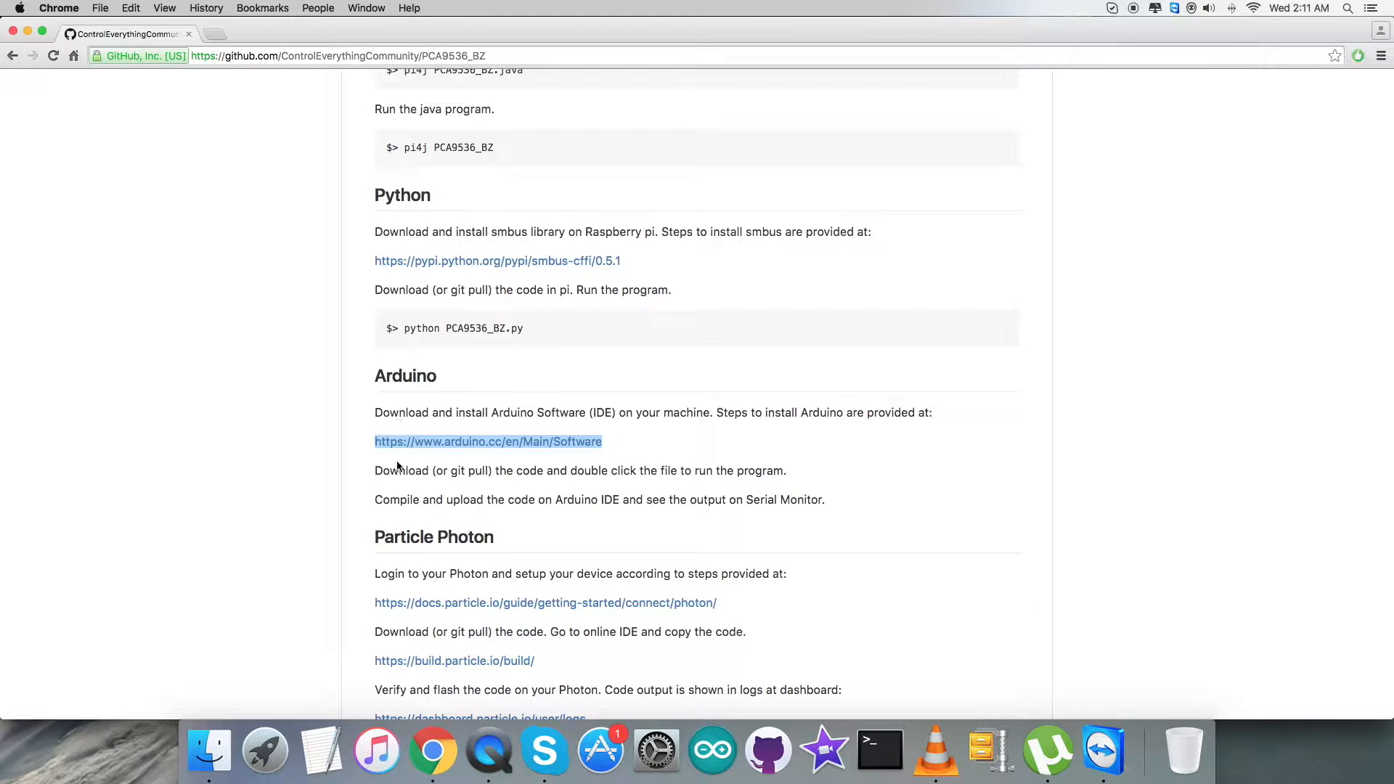
click(375, 471)
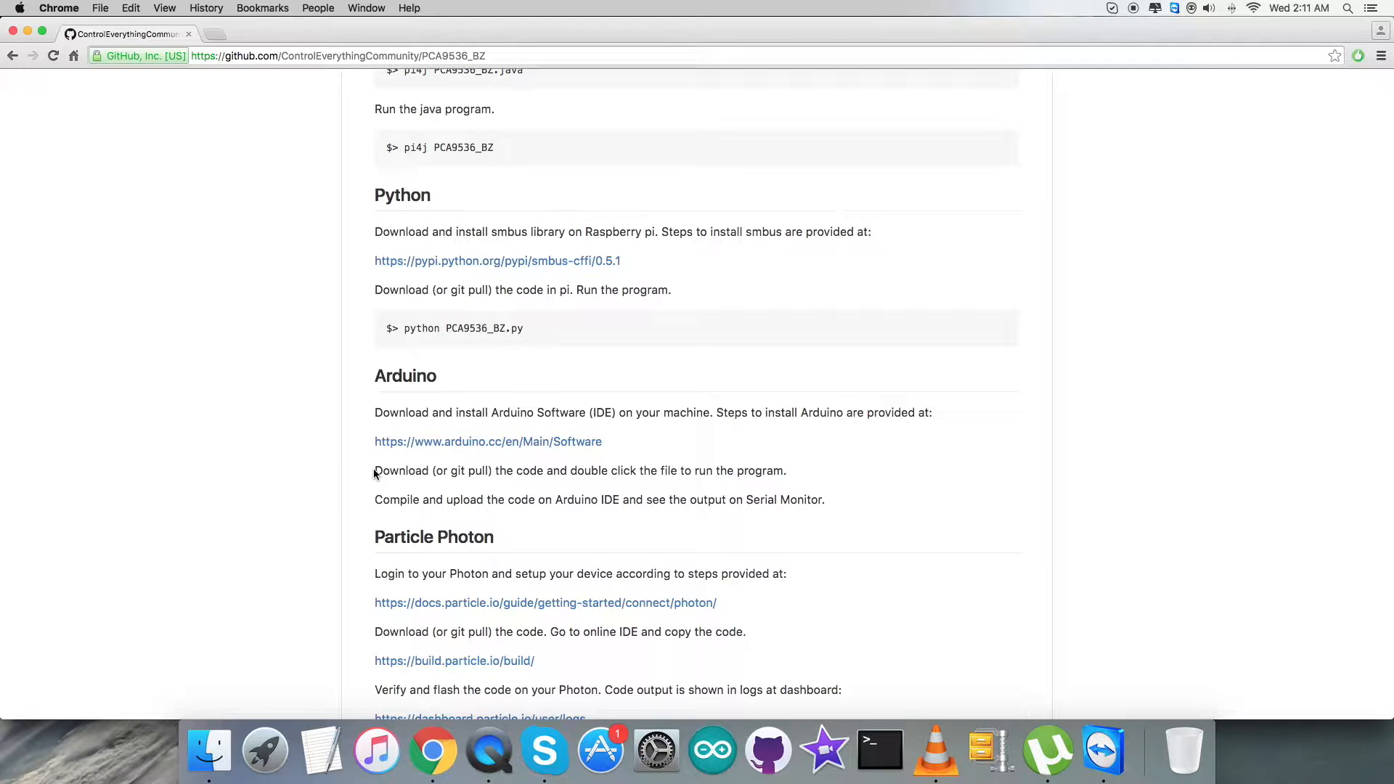
drag(374, 471, 750, 471)
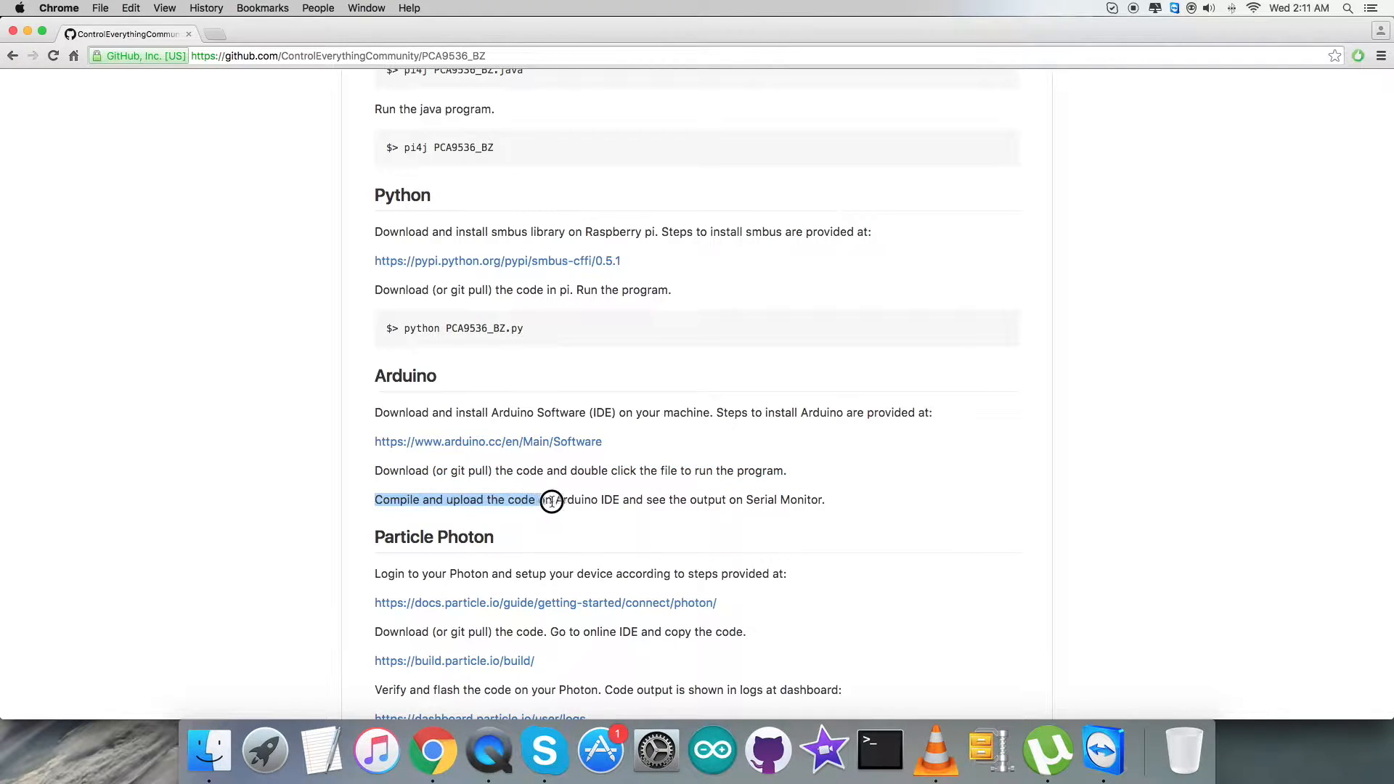
drag(551, 500, 836, 500)
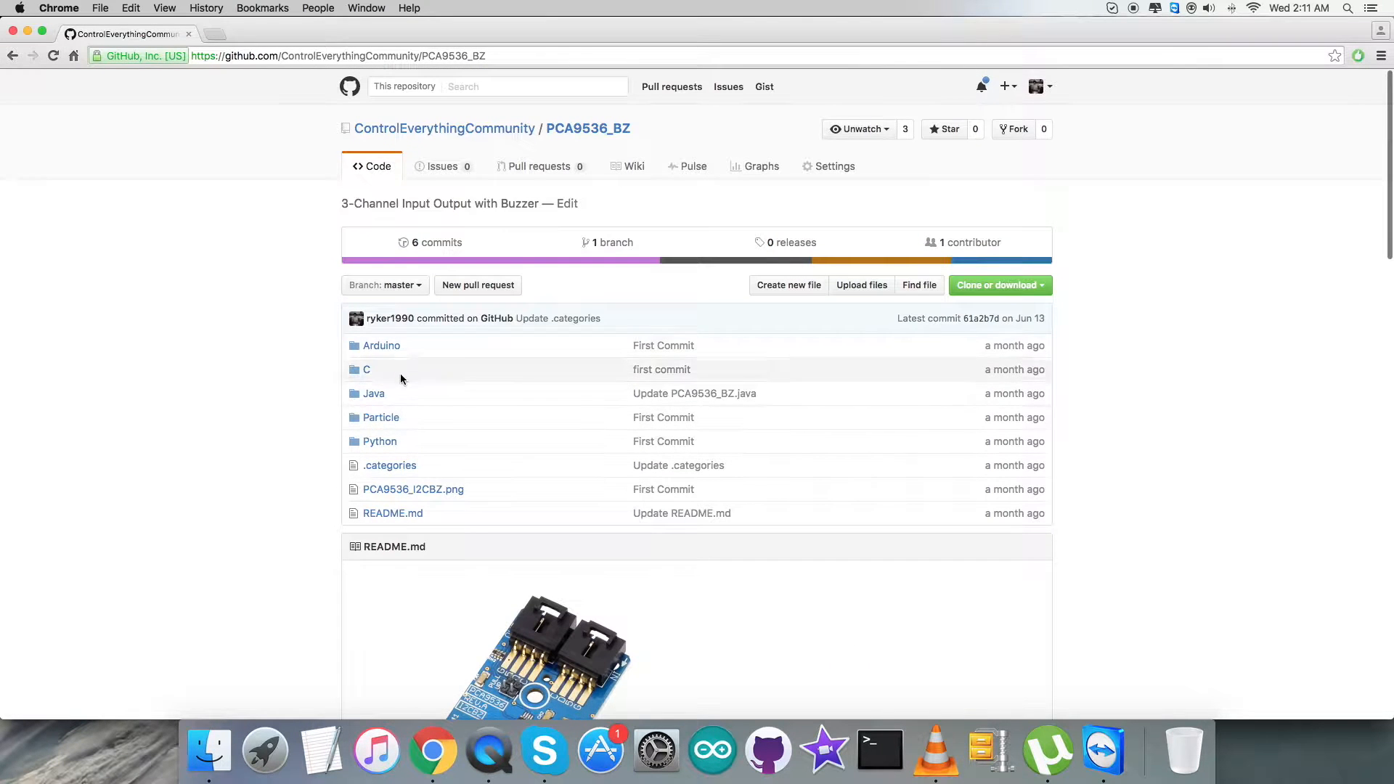
Step: Open Arduino/PCA9536_BZ.ino from the repository
click(381, 345)
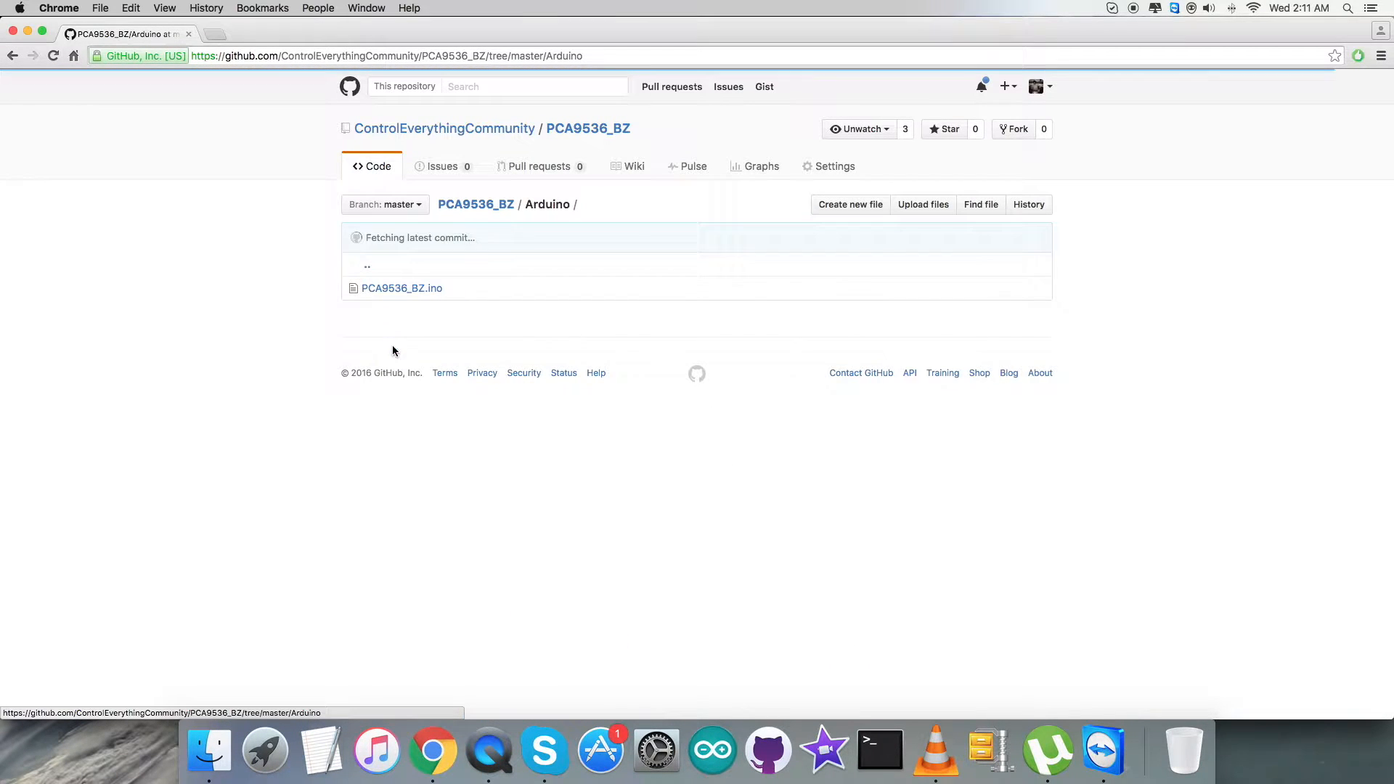
click(401, 287)
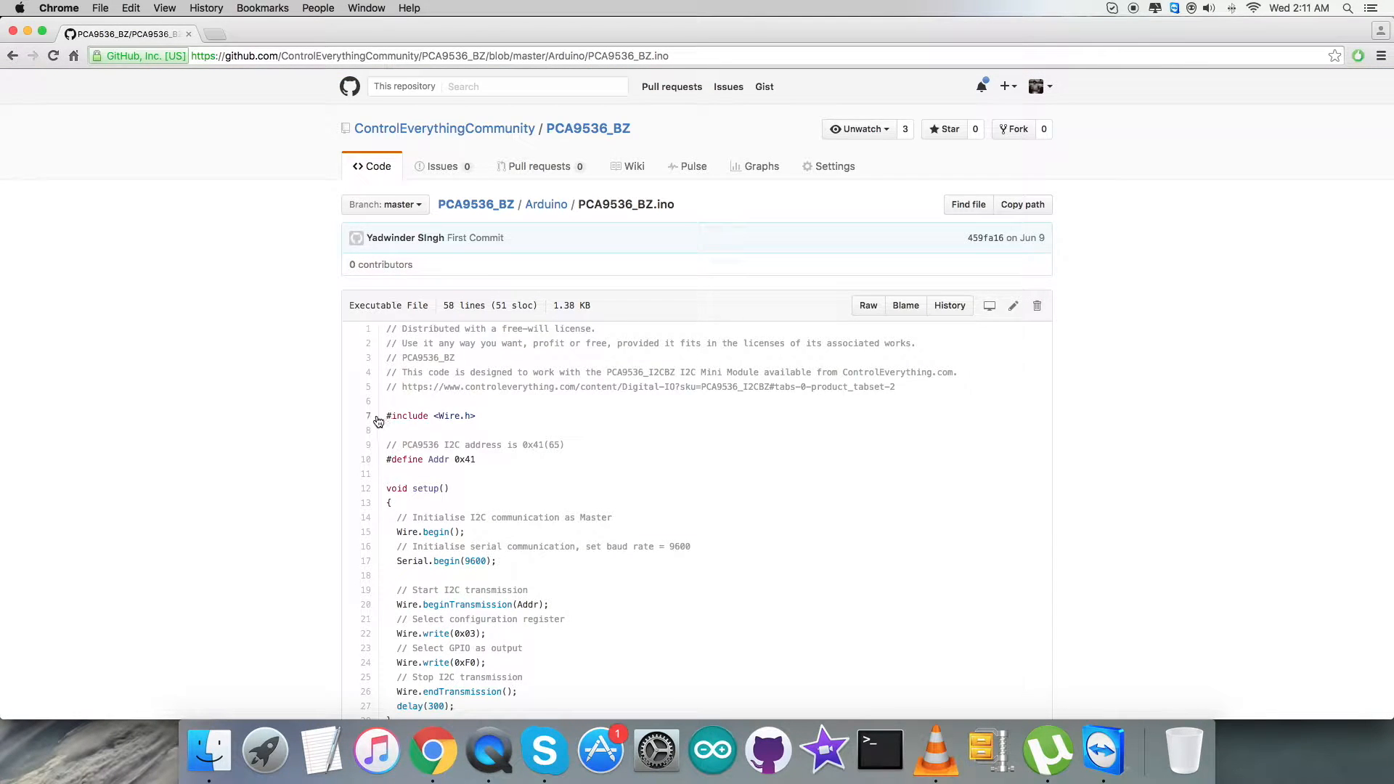
click(368, 416)
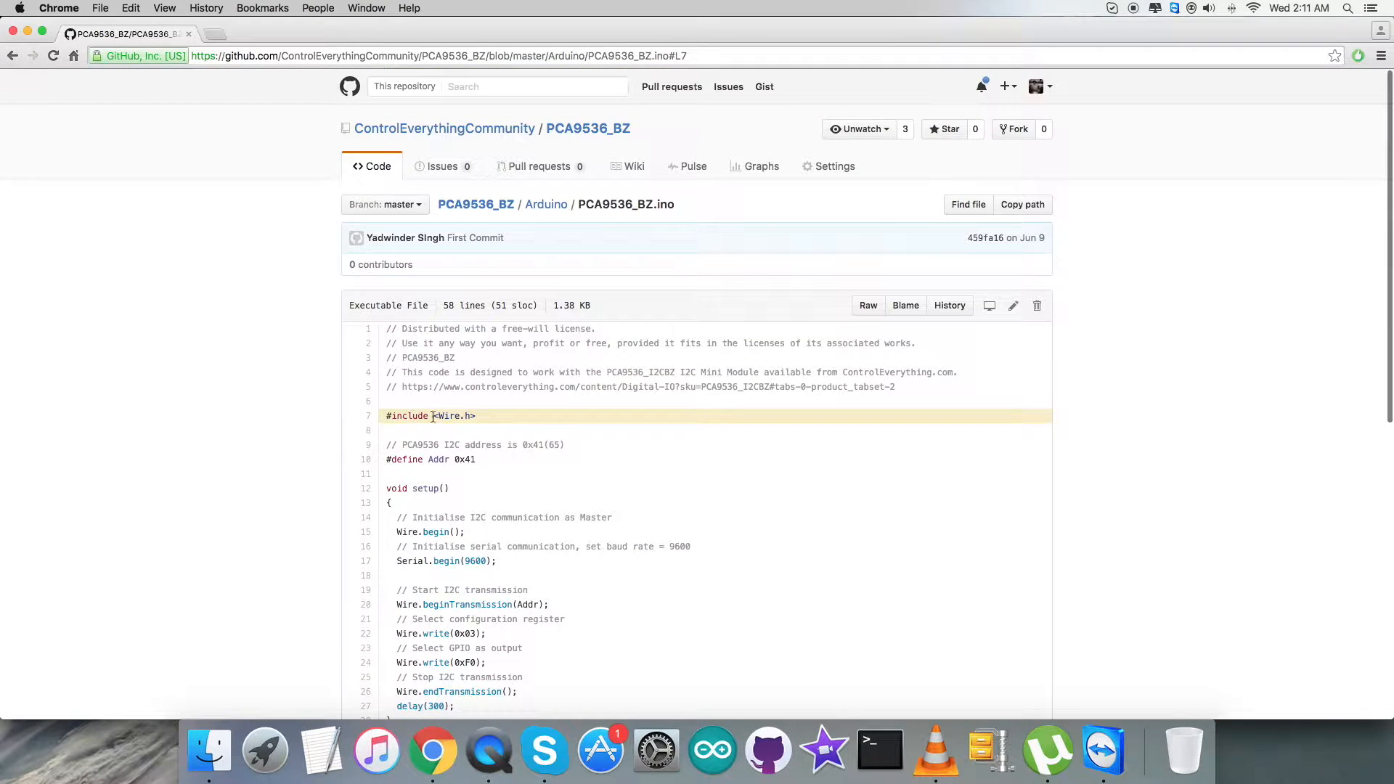
Step: Scroll through the sketch's setup() and loop() code down to the buzzer logic
scroll(down, 3)
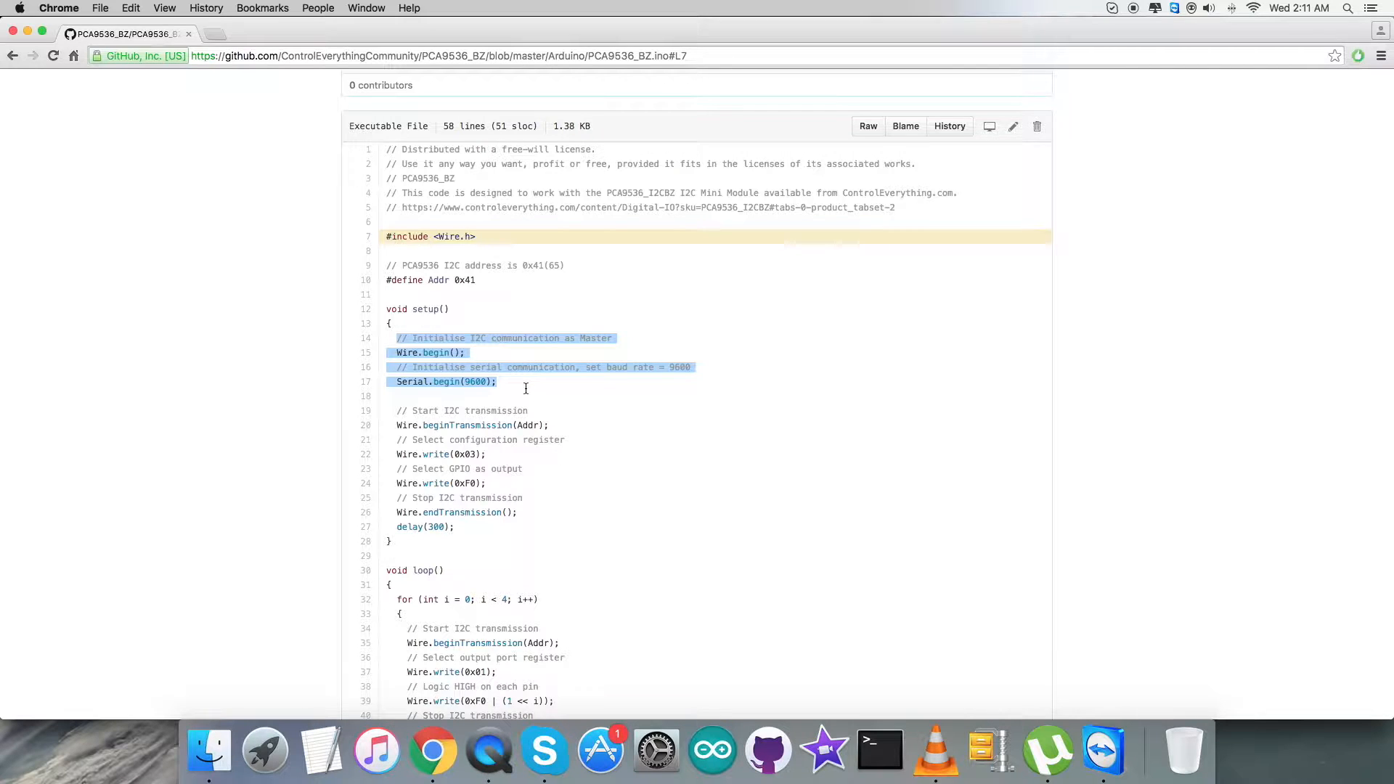
scroll(down, 3)
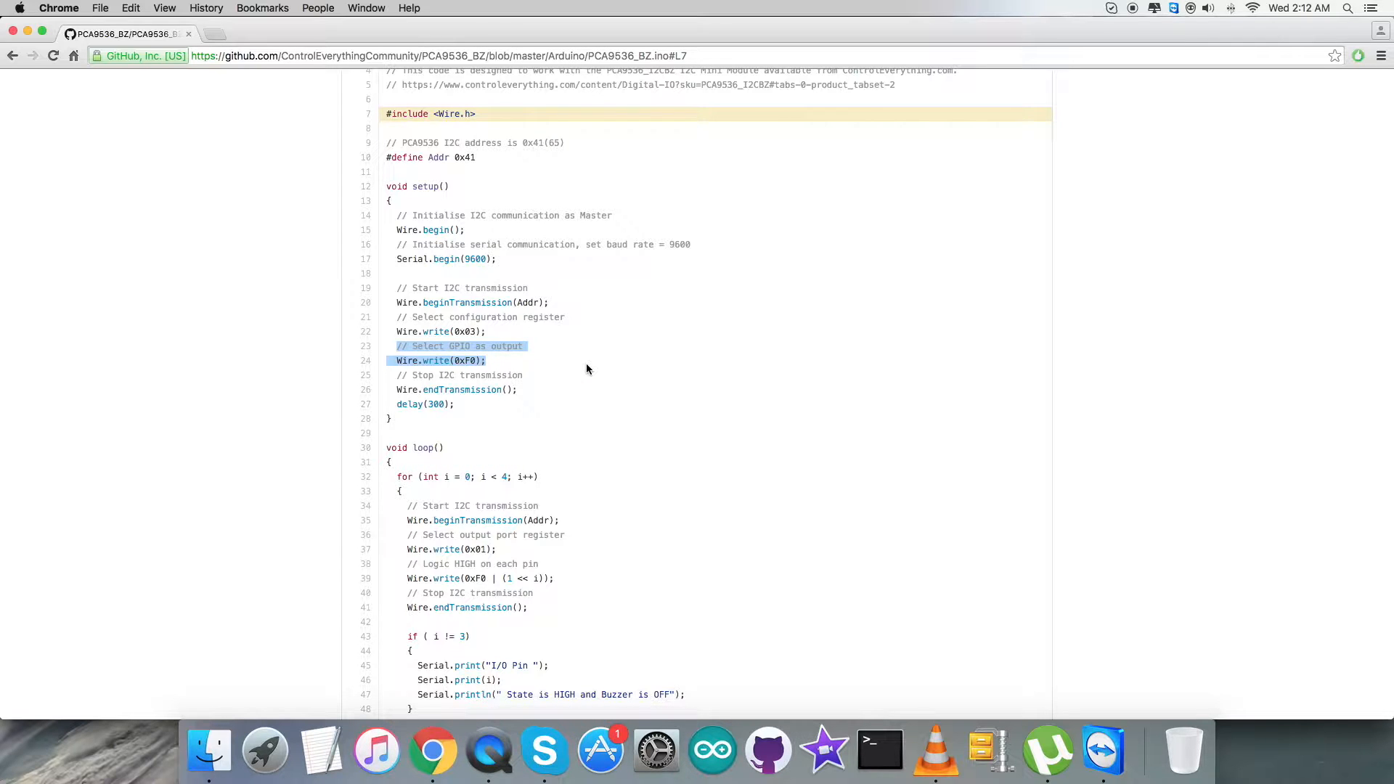
scroll(down, 3)
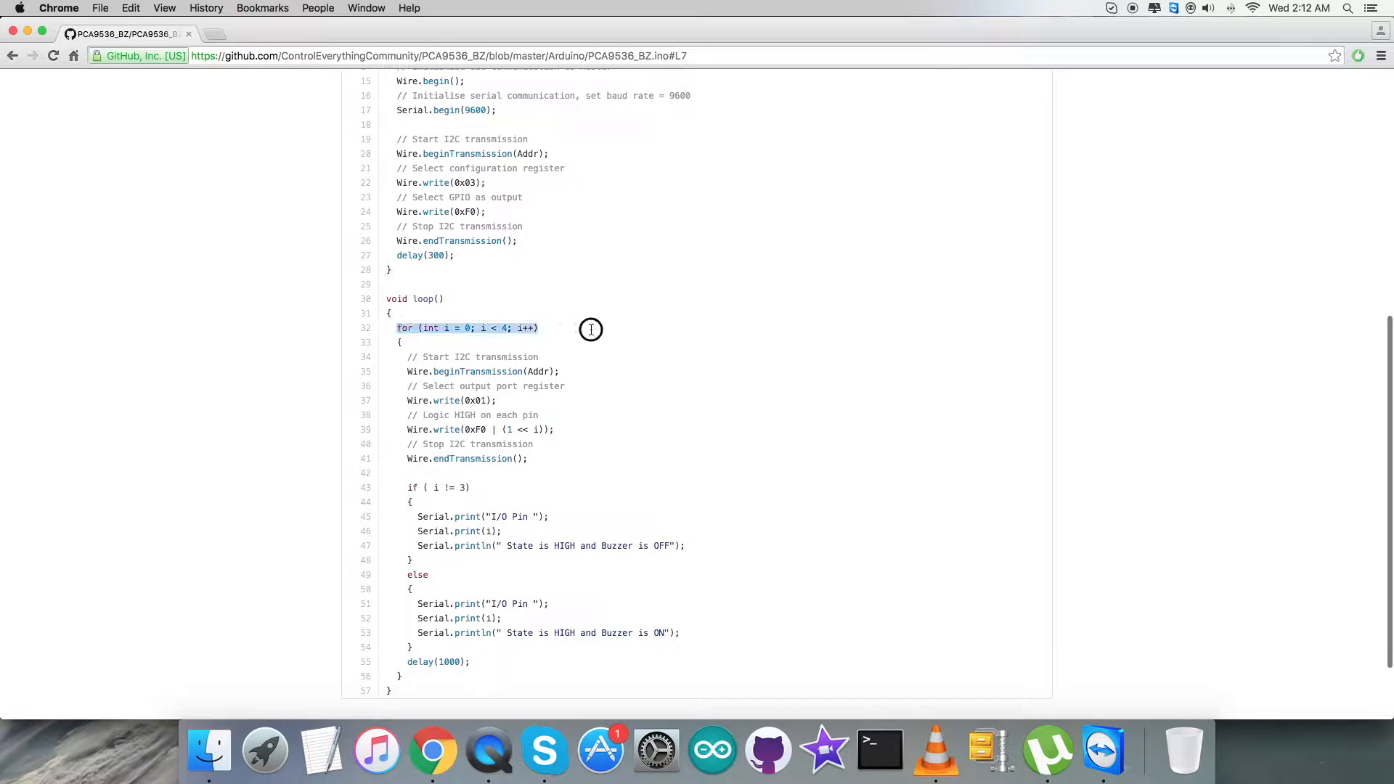
mouse_move(527, 382)
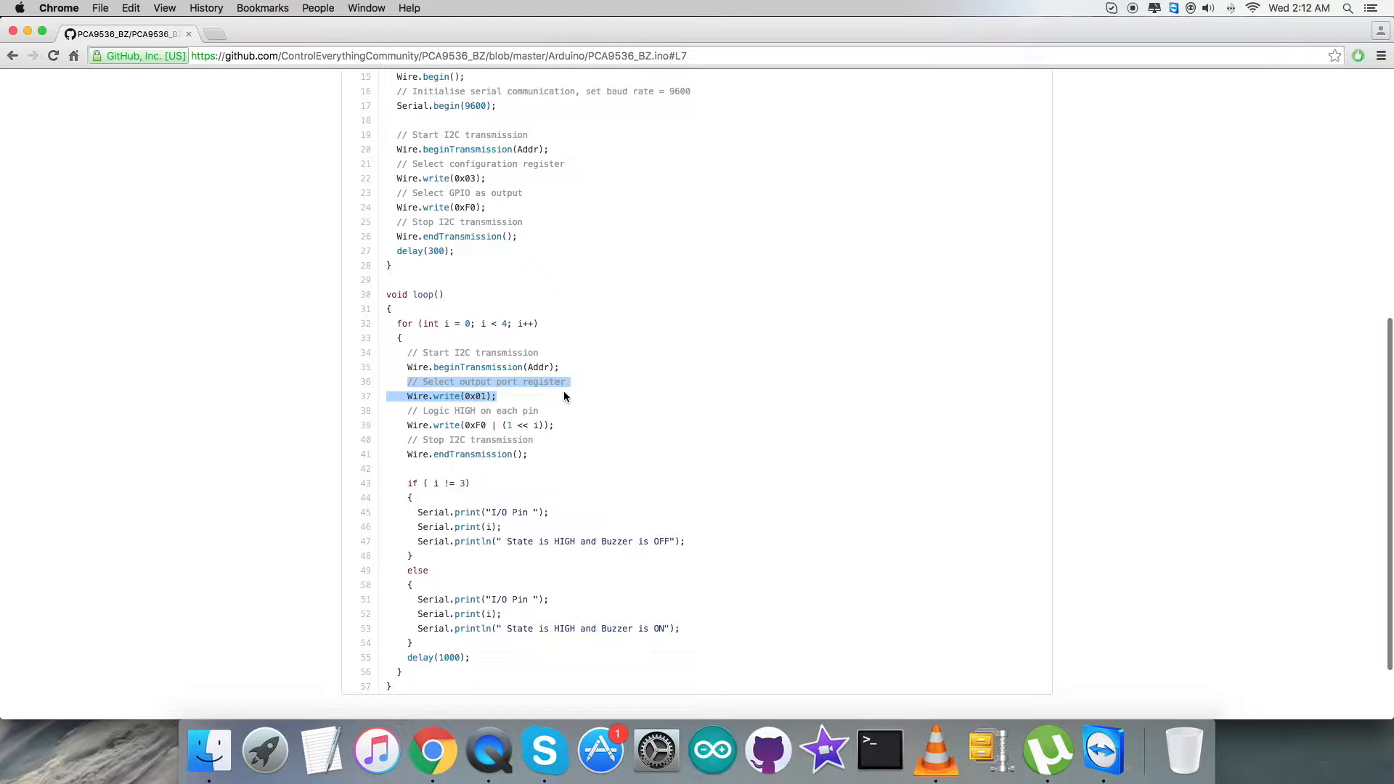
scroll(down, 3)
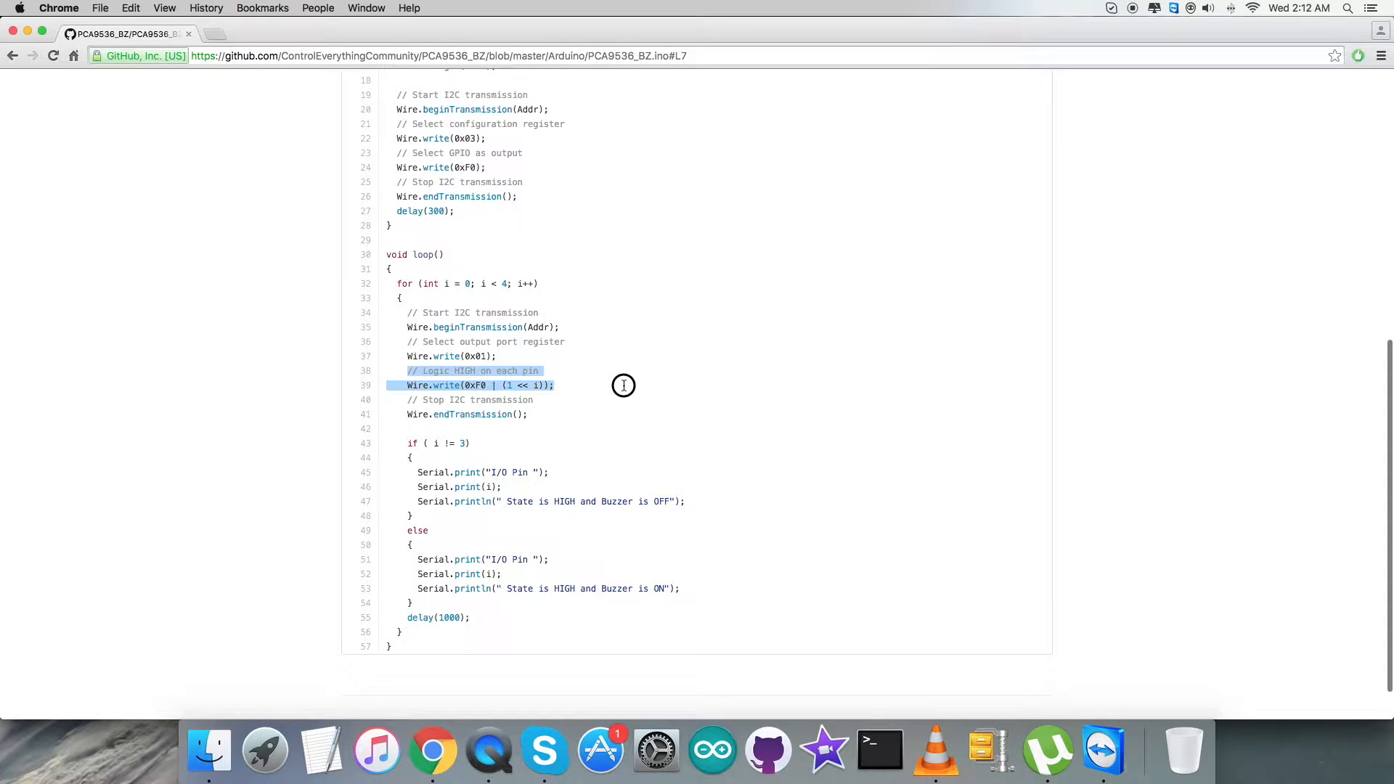
scroll(down, 3)
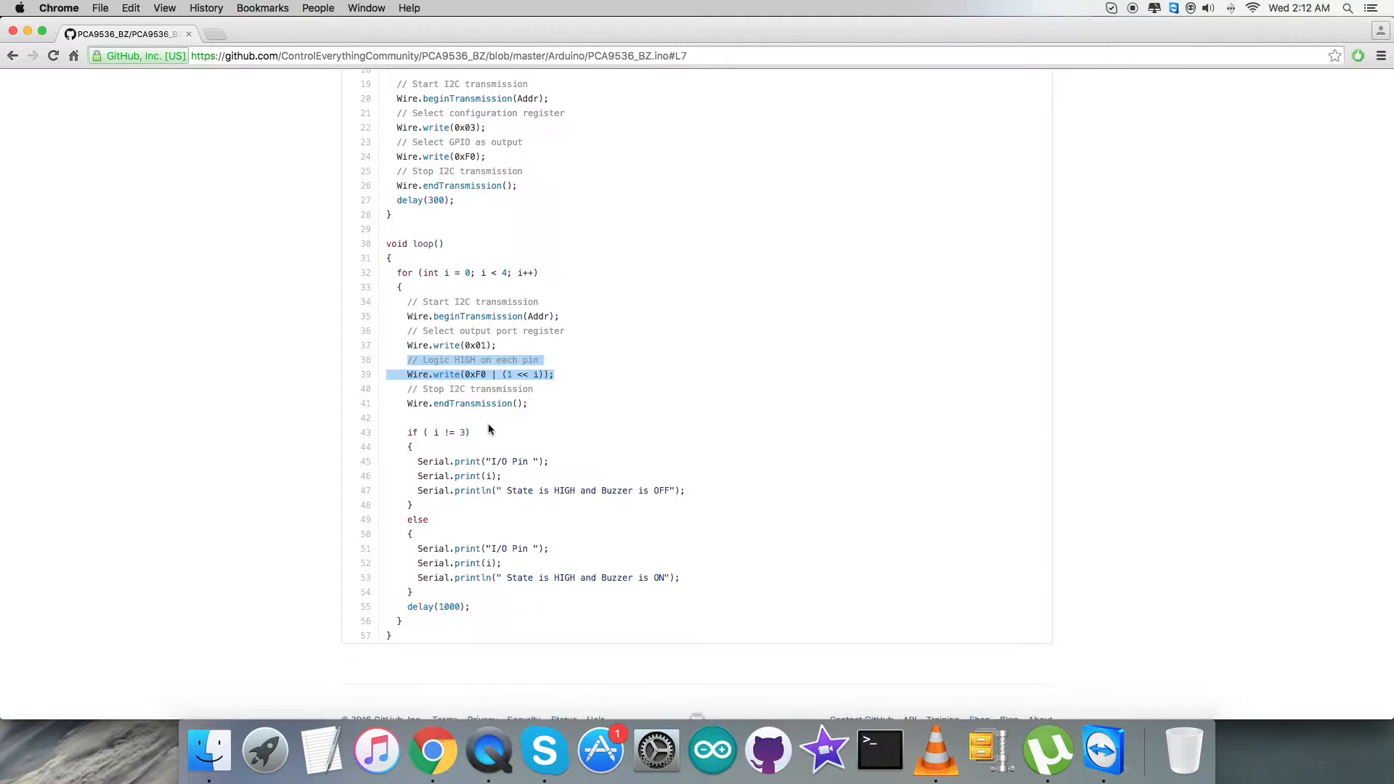
scroll(down, 3)
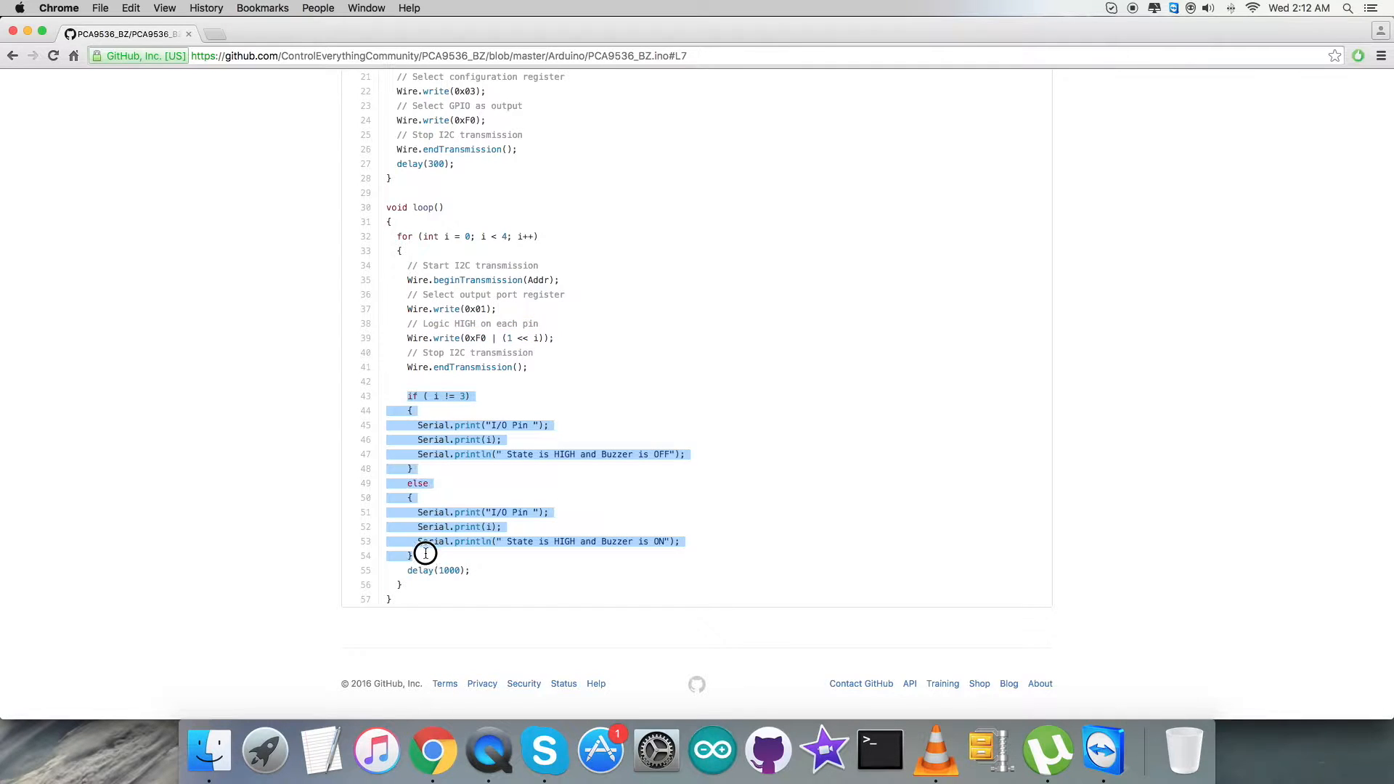
mouse_move(557, 449)
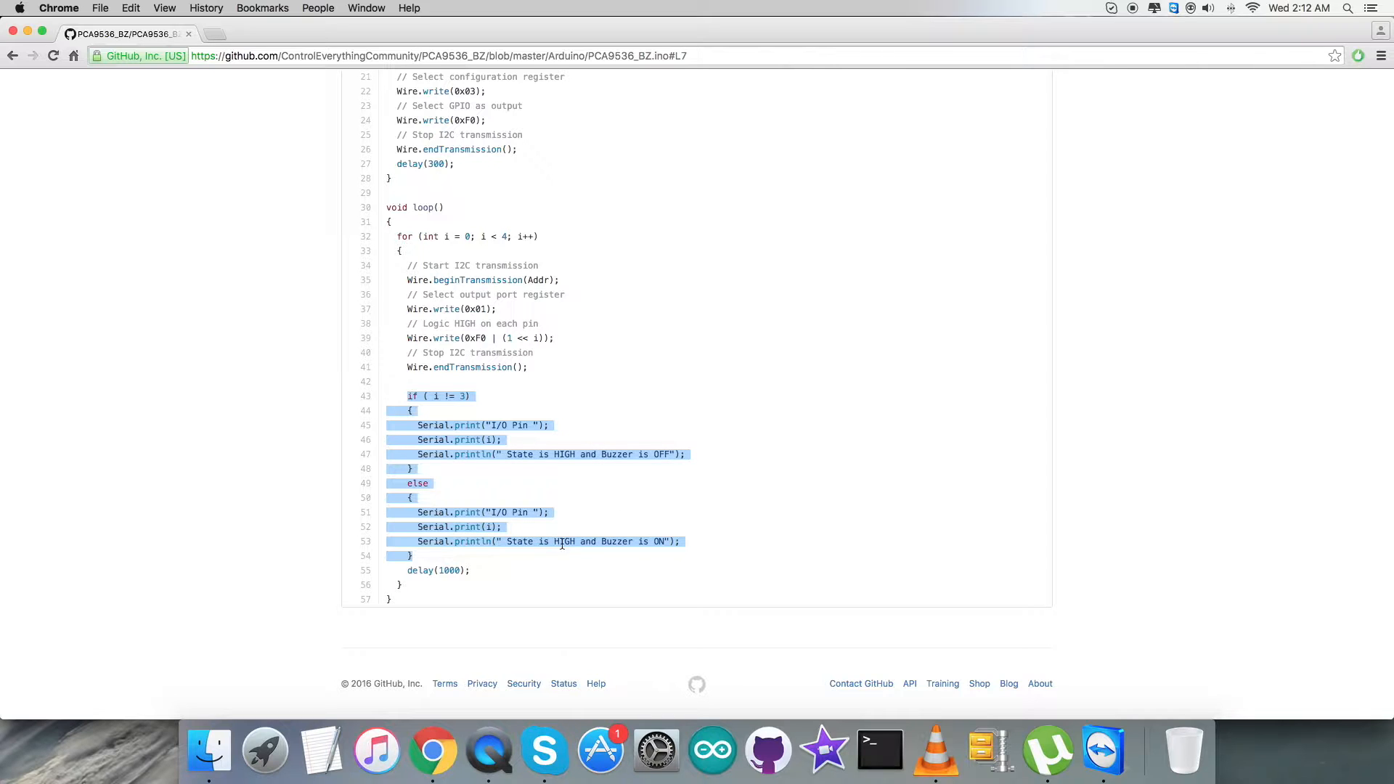
mouse_move(500, 572)
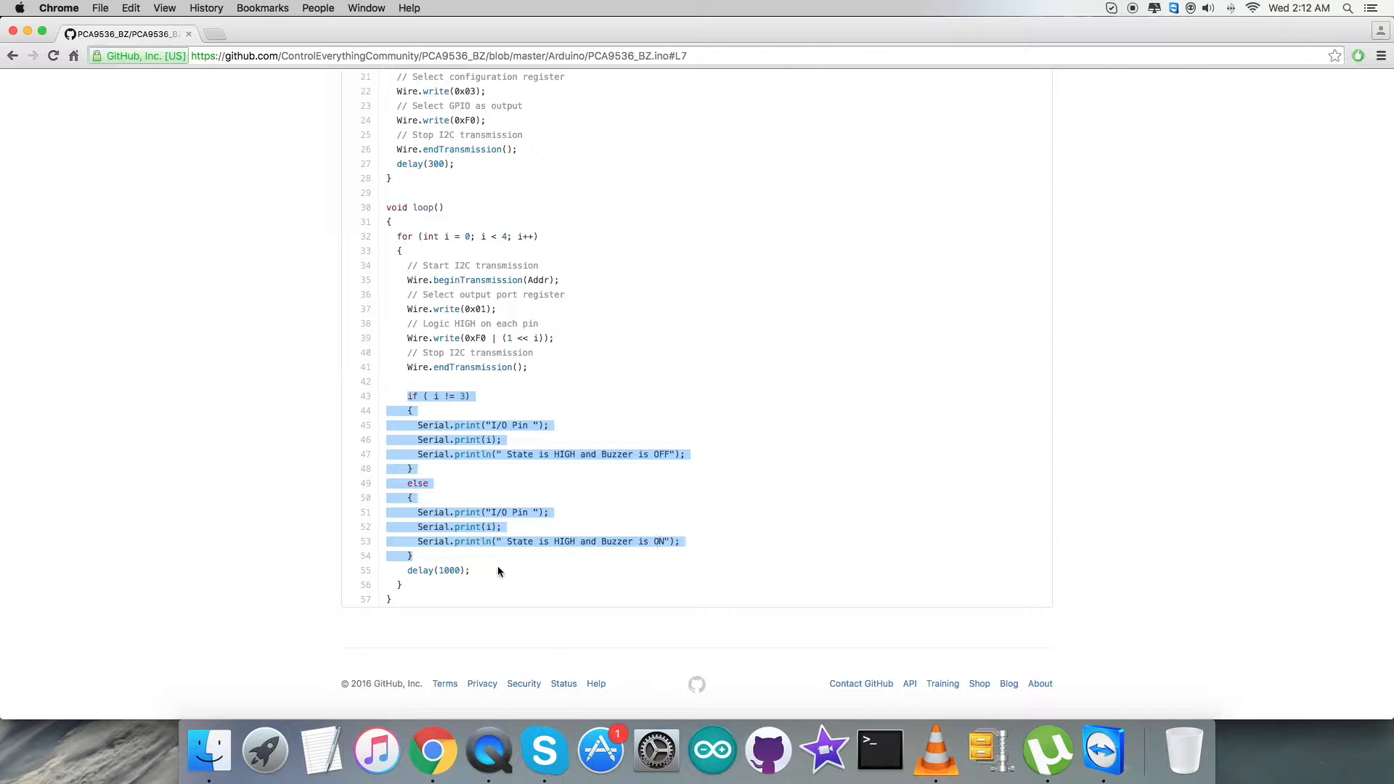
Step: Copy the whole PCA9536_BZ.ino code and bring up the Arduino IDE
click(498, 571)
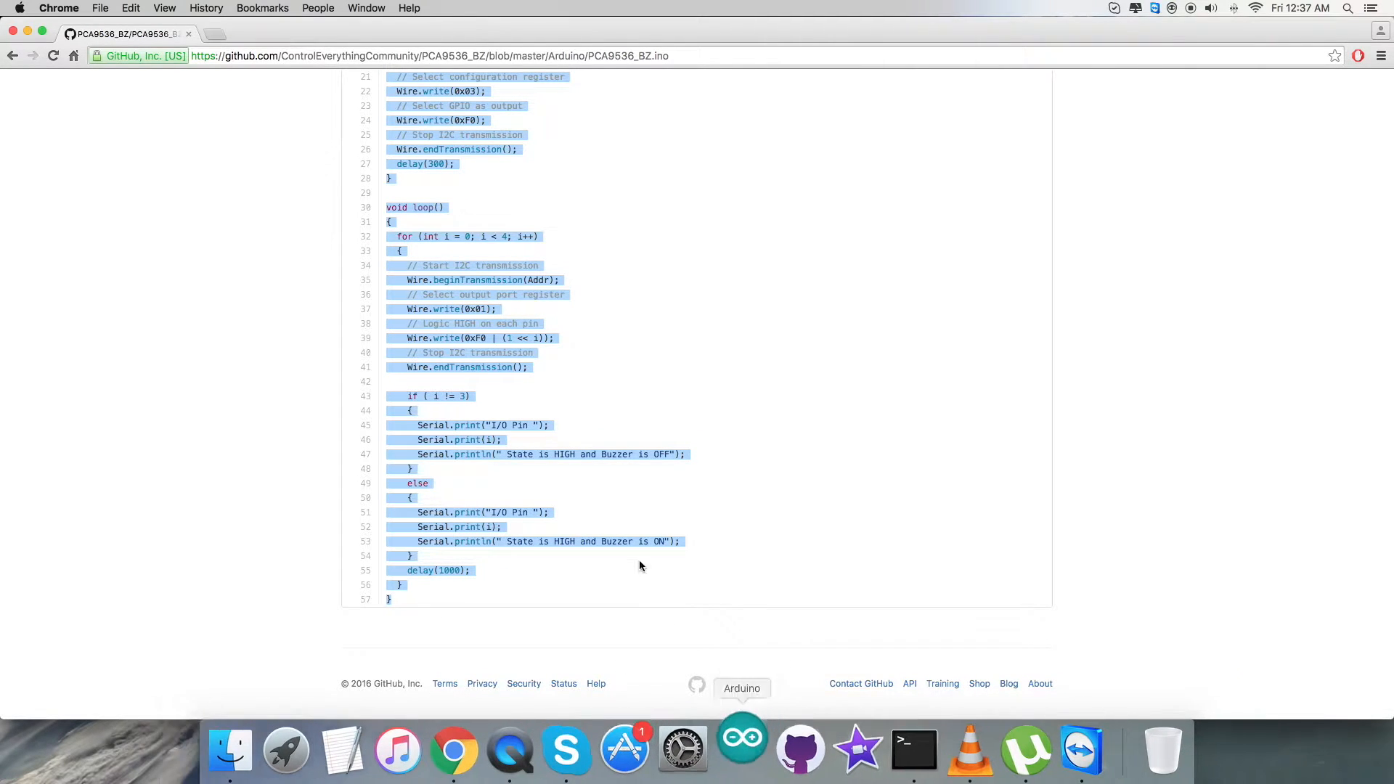
click(743, 749)
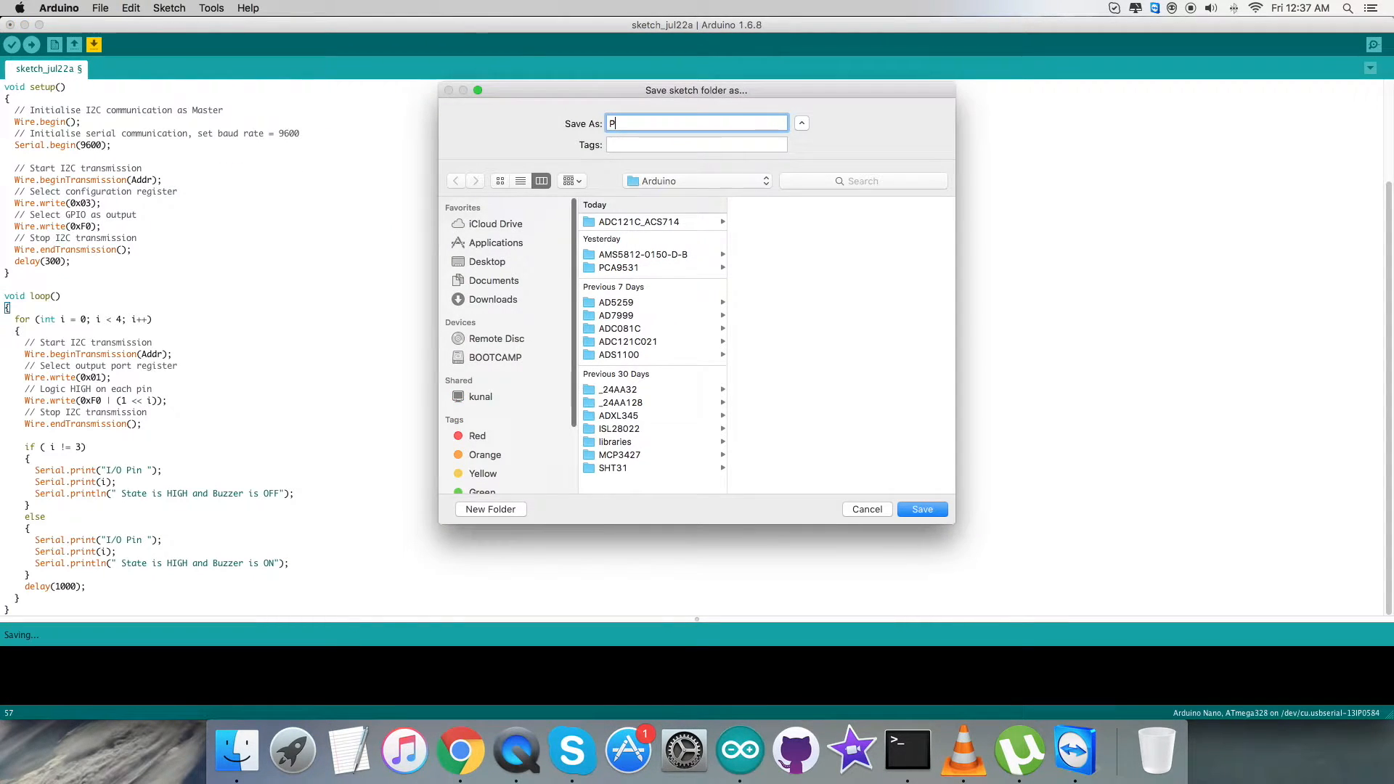
Step: Save the pasted sketch under the name PCA9536_BZ
text(CA9536_B)
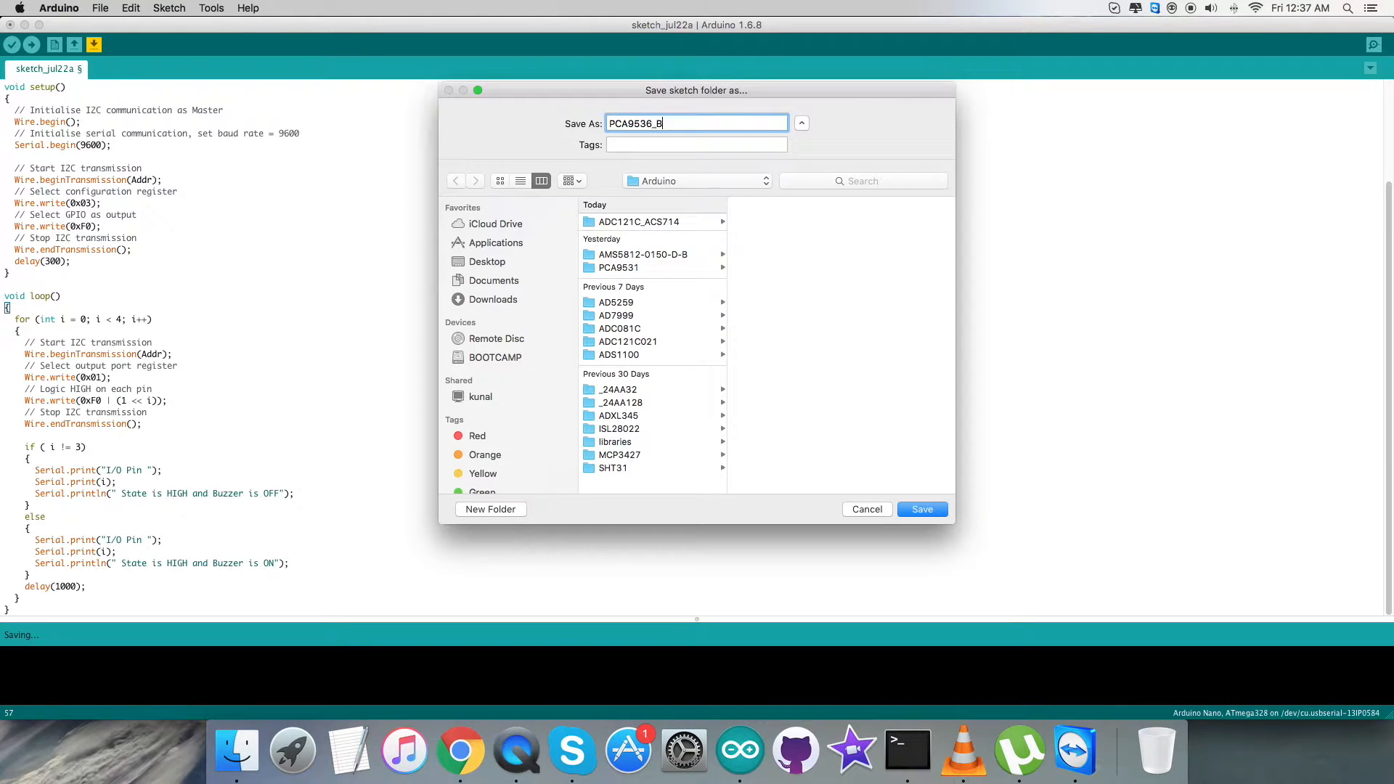
click(922, 509)
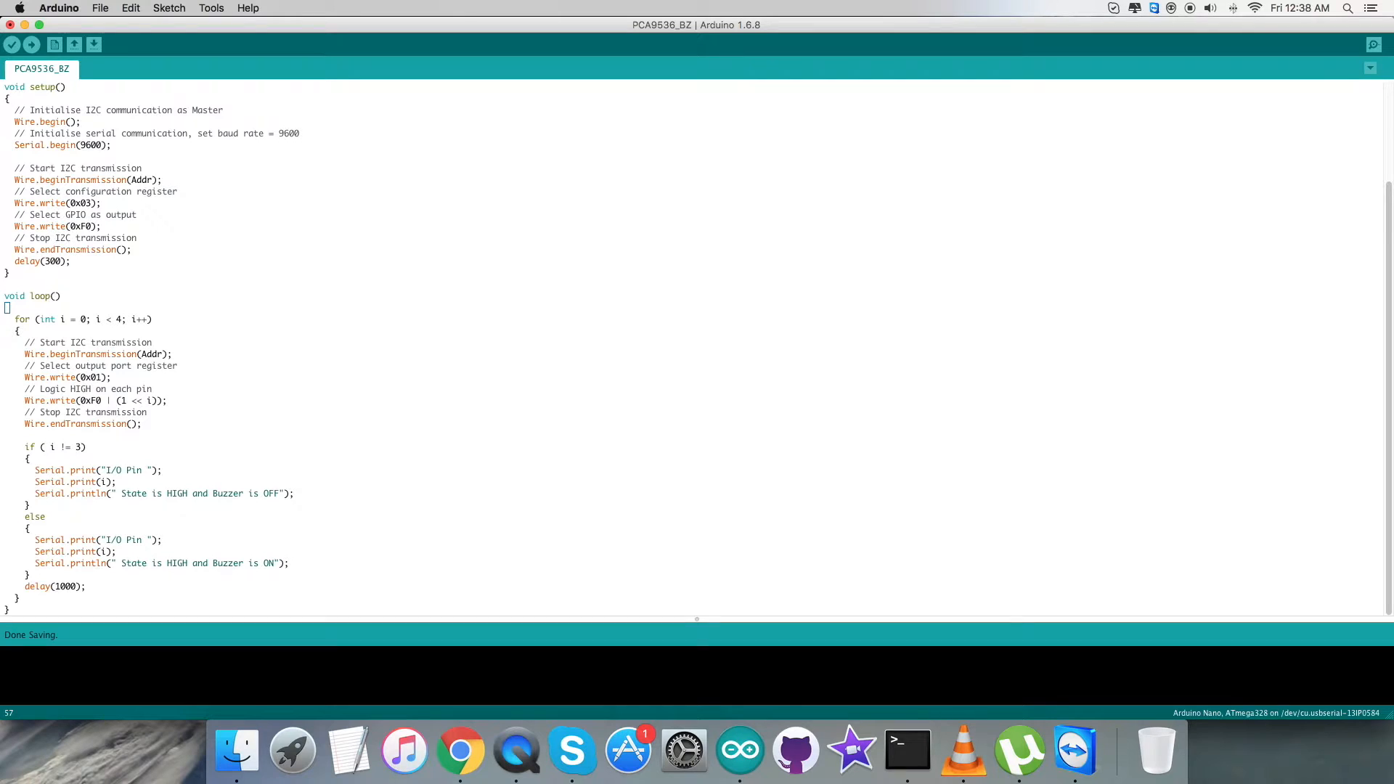
click(15, 47)
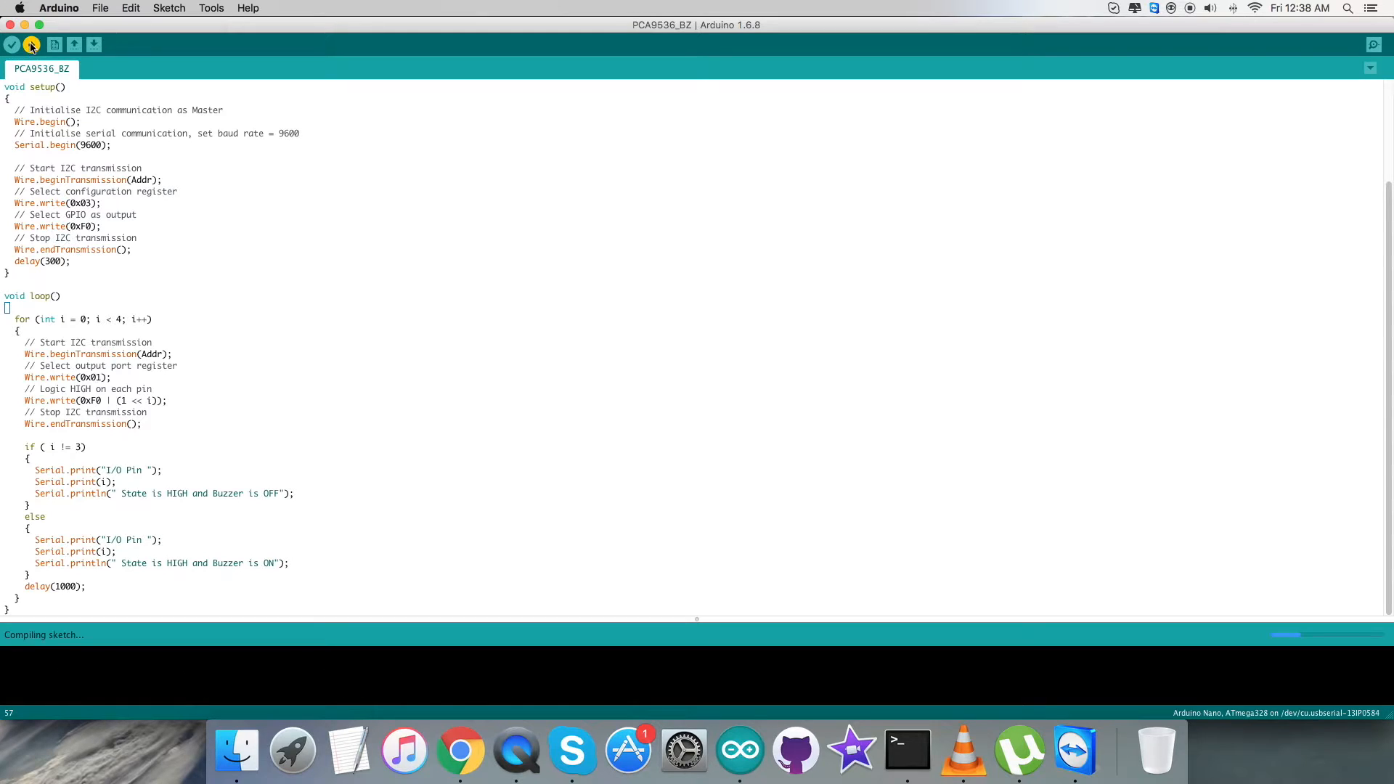
Step: Upload the PCA9536_BZ sketch to the board and open the Serial Monitor
click(35, 45)
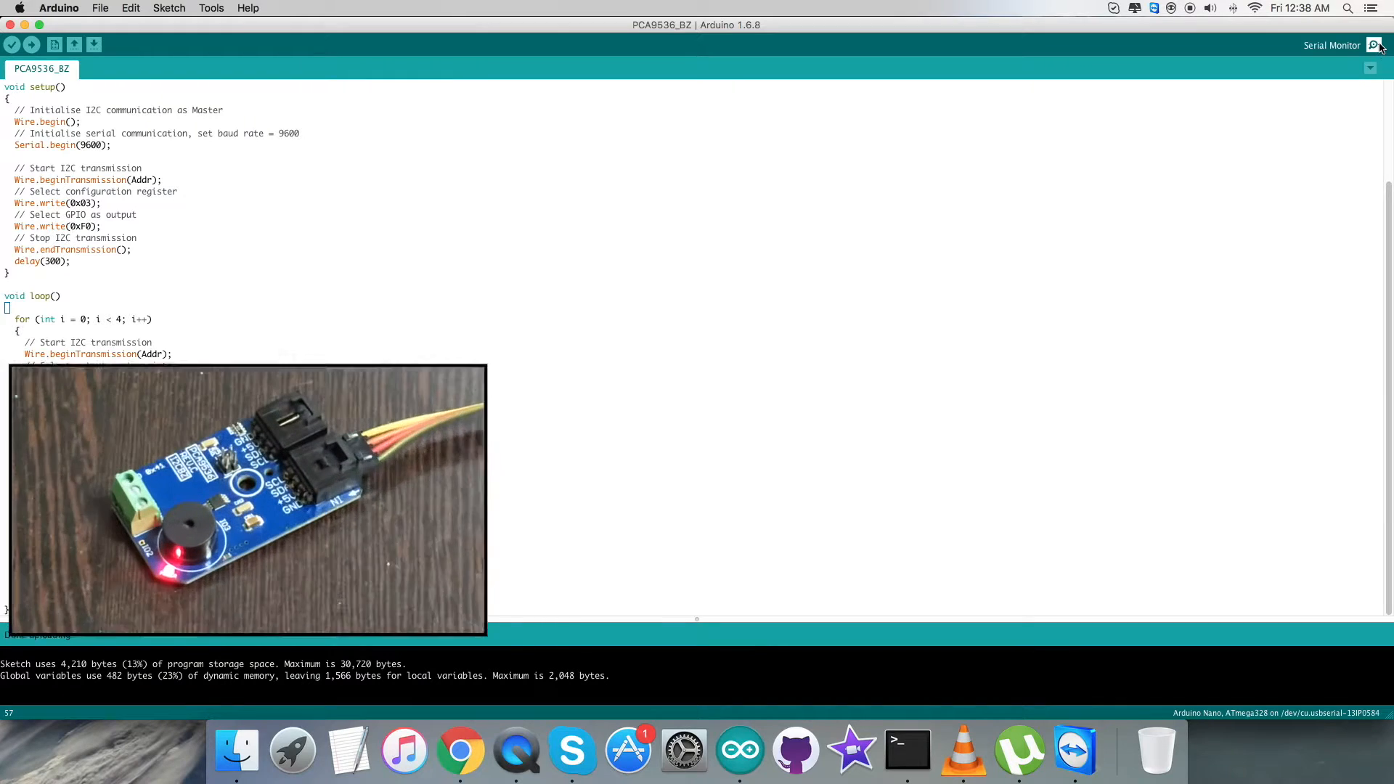
click(1374, 45)
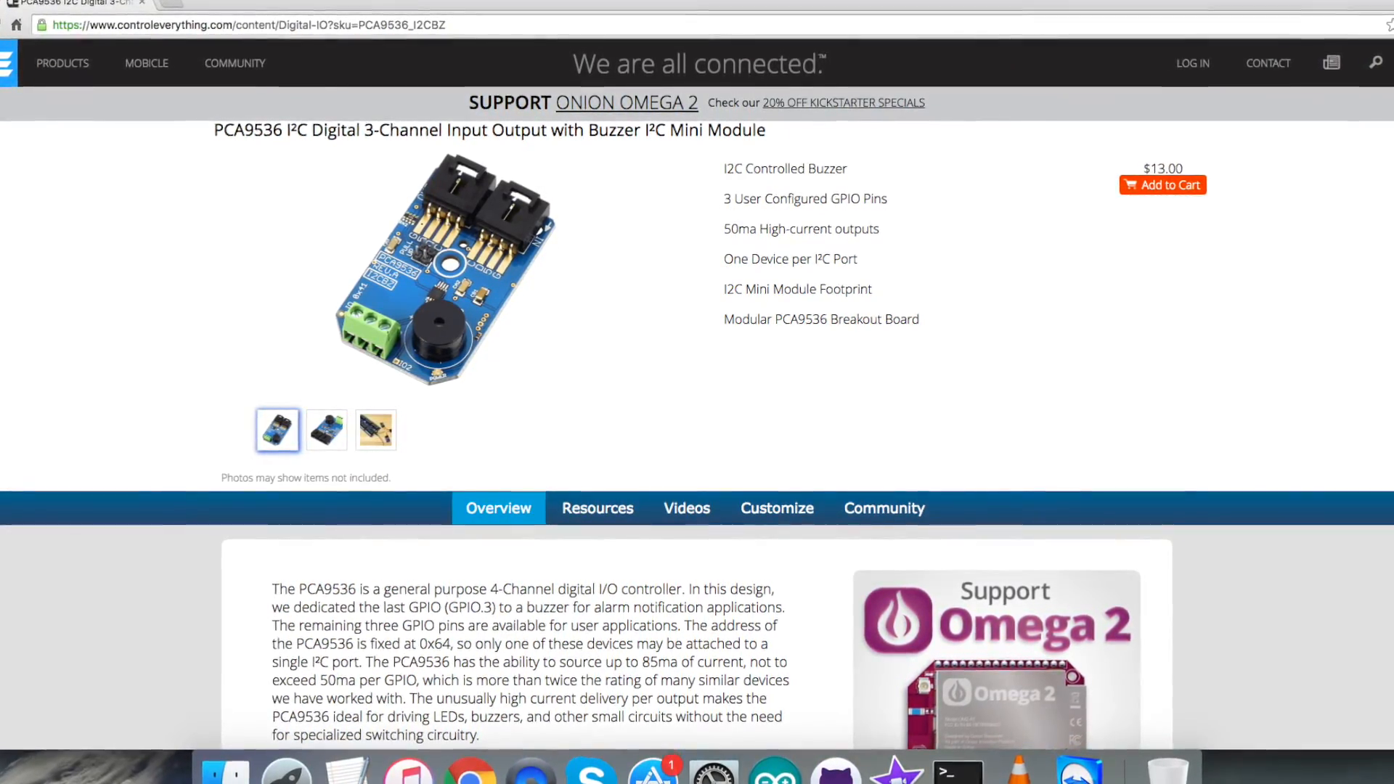
Step: Go to the ControlEverything.com COMMUNITY forum of discussion topics
click(234, 63)
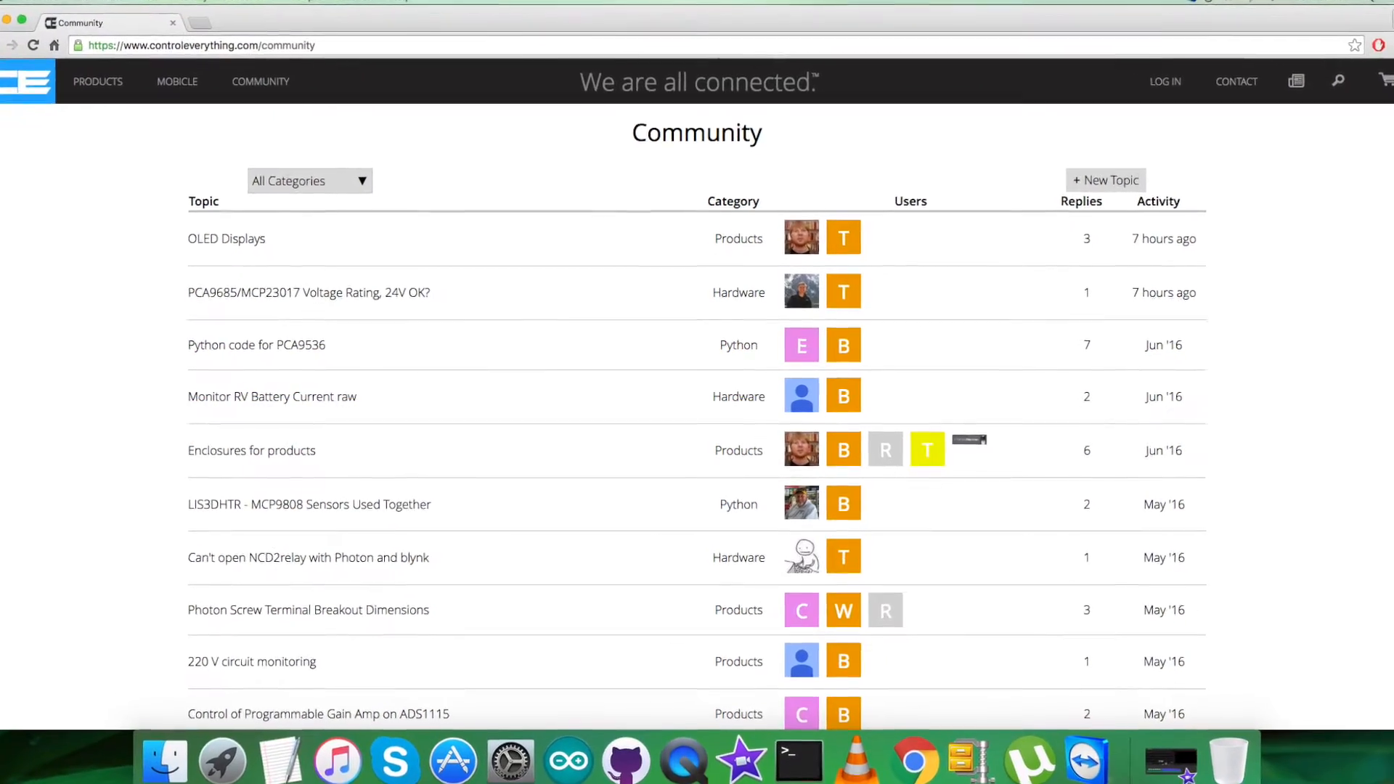